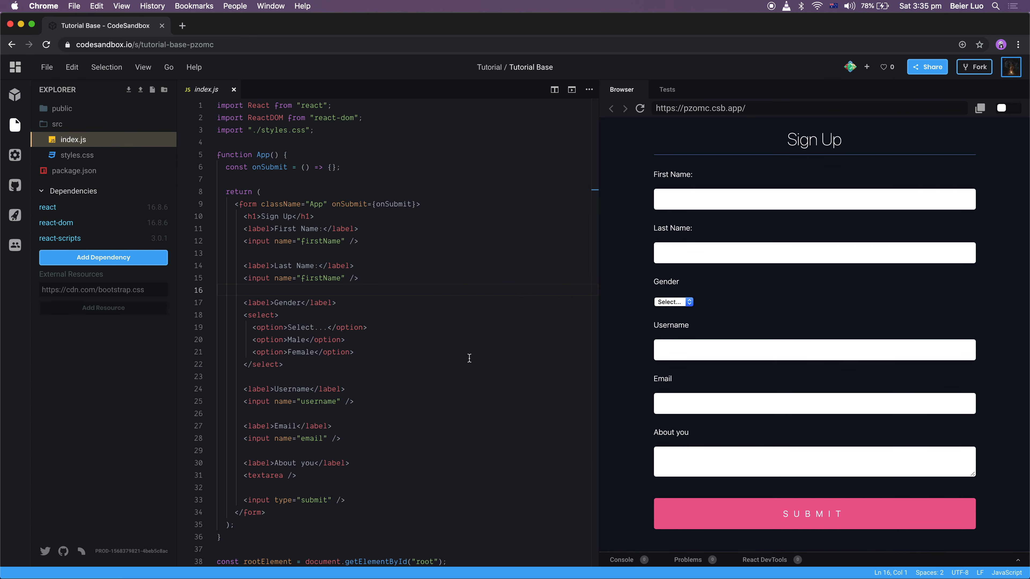
# Import useForm from 'react-hook-form' on a new line after the react-dom import
pyautogui.scroll(-3)
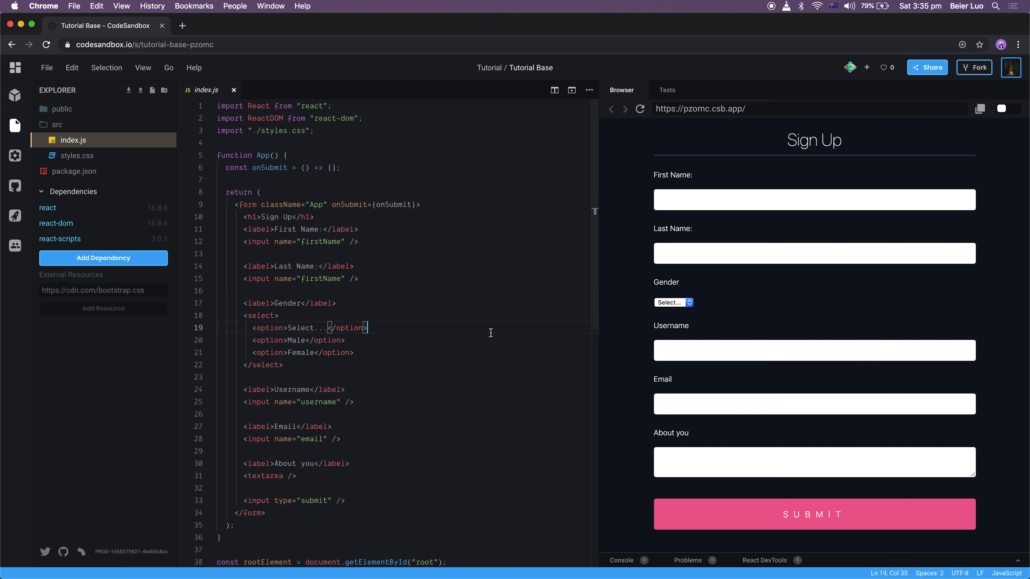
pyautogui.click(369, 118)
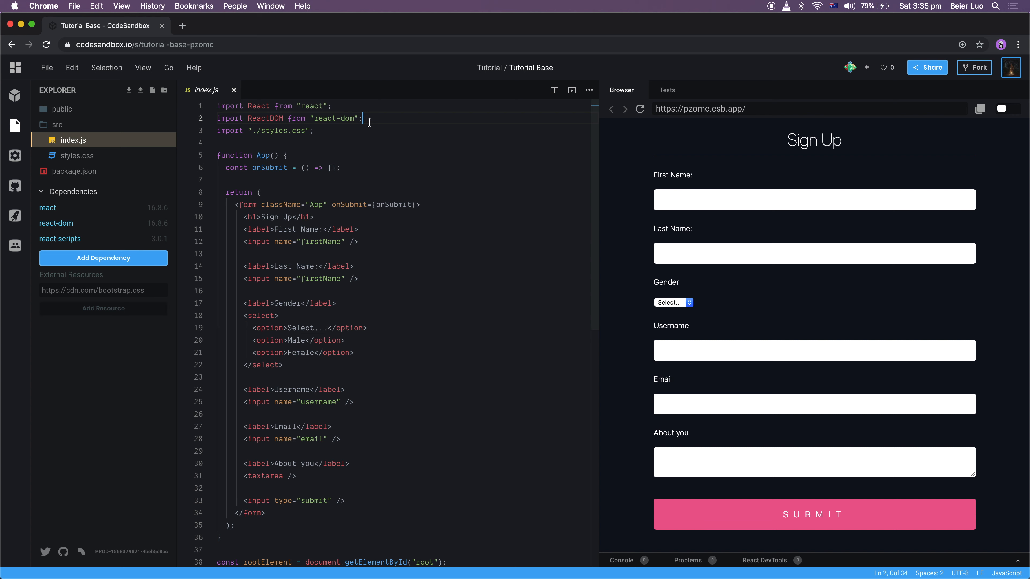
pyautogui.write('import useForm')
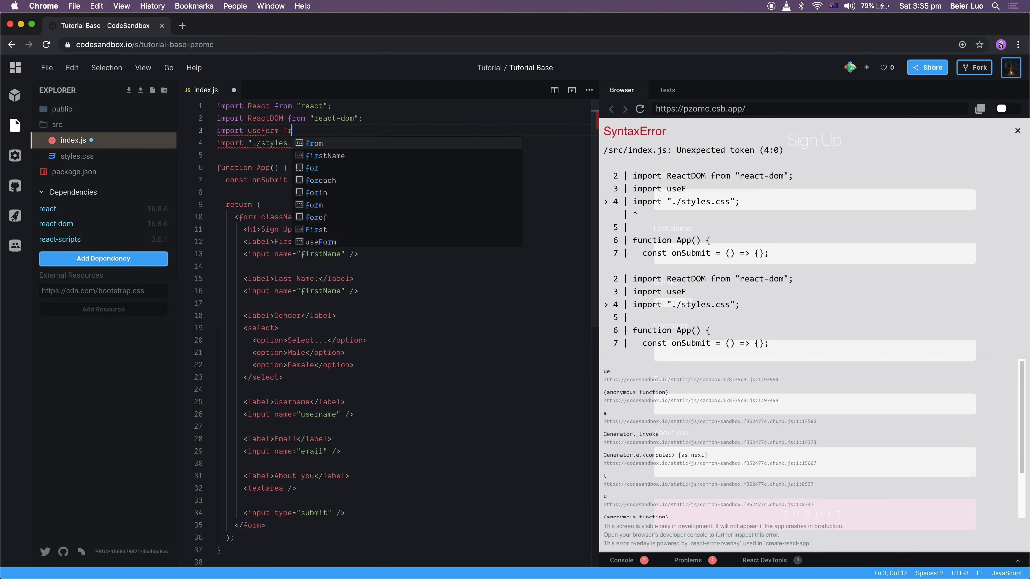
pyautogui.write("from 'react-hook-form")
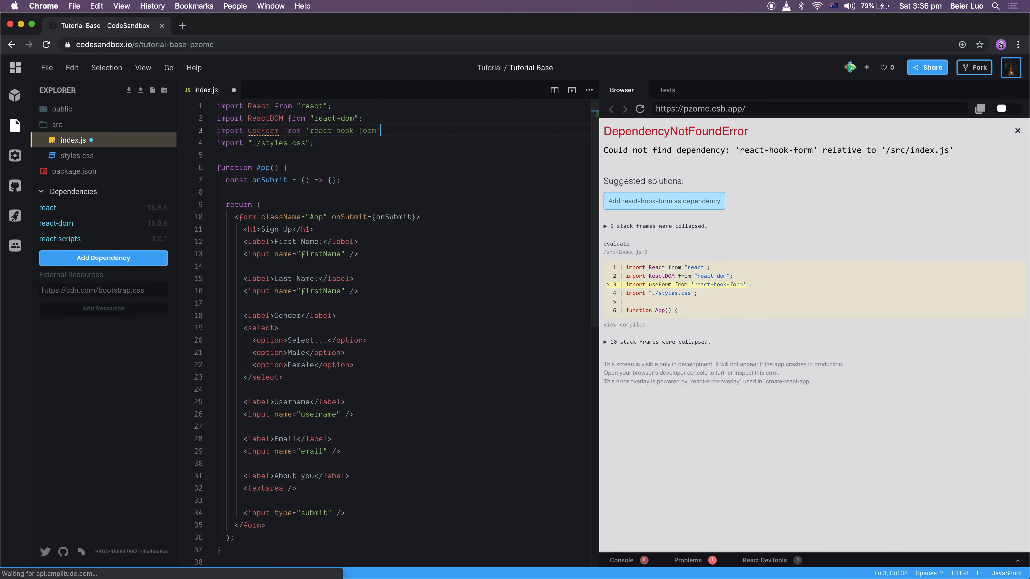
# Add react-hook-form as a sandbox dependency via the npm dependency search
pyautogui.click(103, 258)
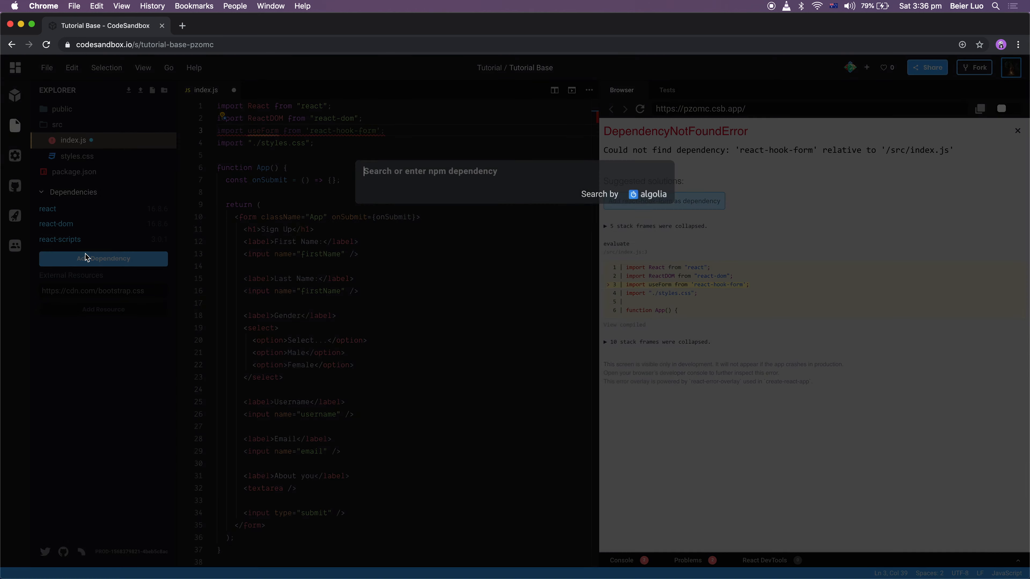
pyautogui.write('react-hook-form')
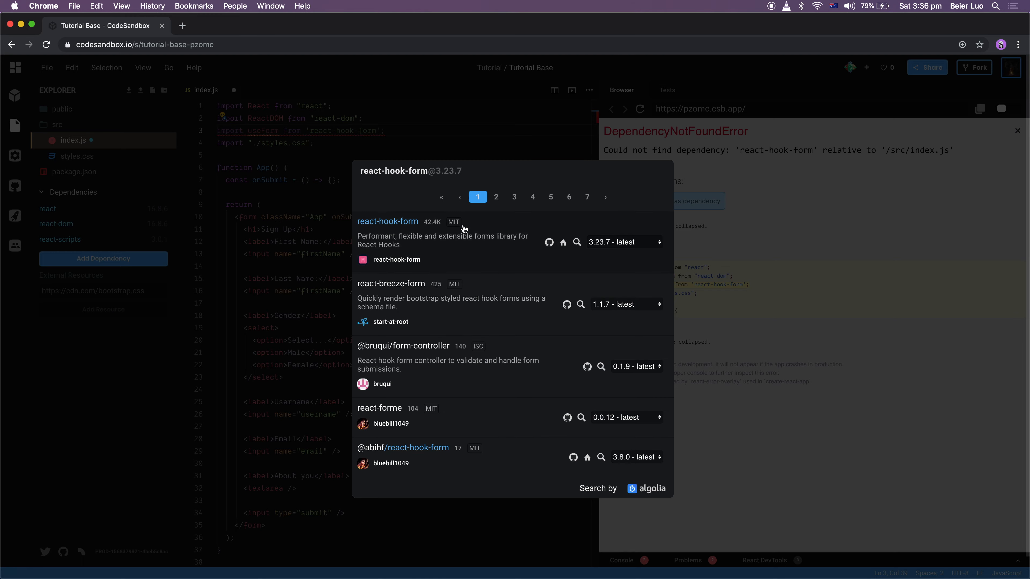
pyautogui.click(387, 221)
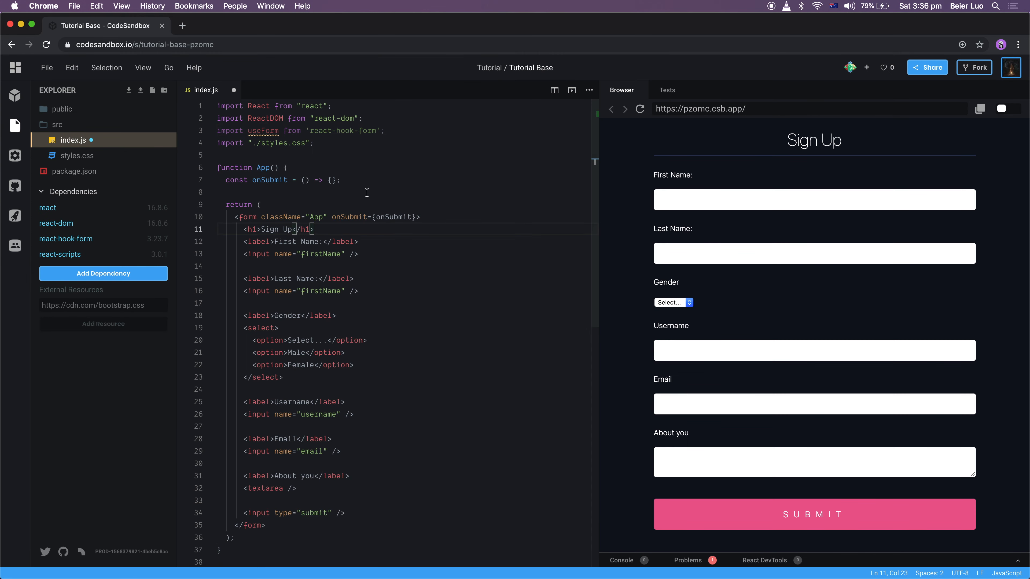
# Destructure register from useForm() inside the App component
pyautogui.write('const { register } - use')
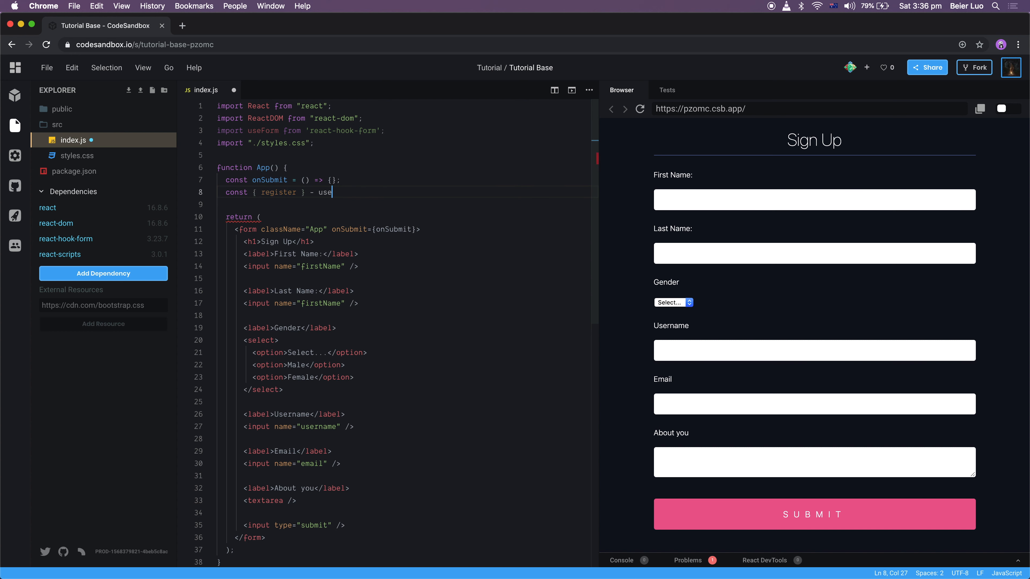
pyautogui.press('Backspace')
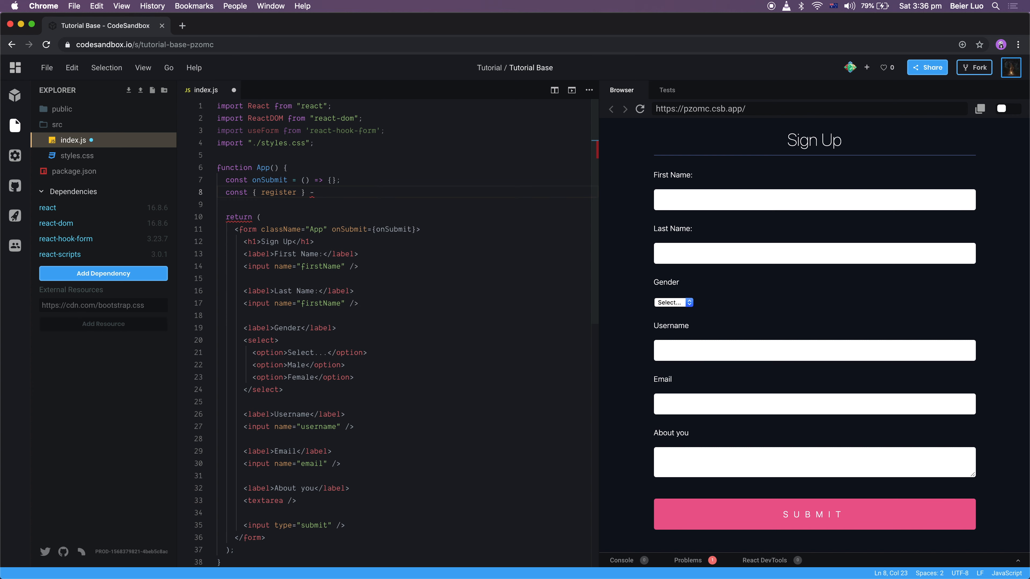
pyautogui.write('= useForm();')
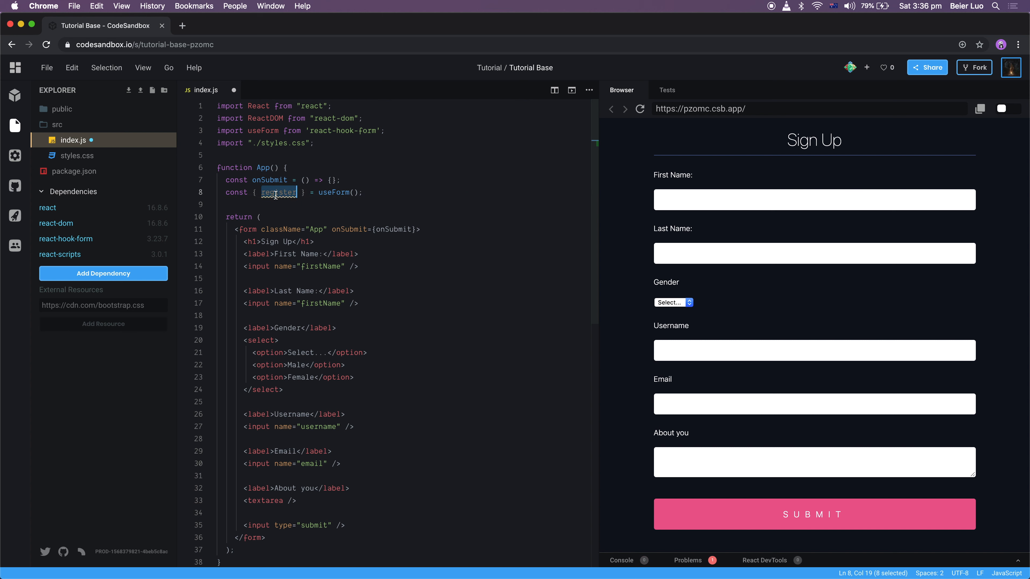
pyautogui.scroll(-3)
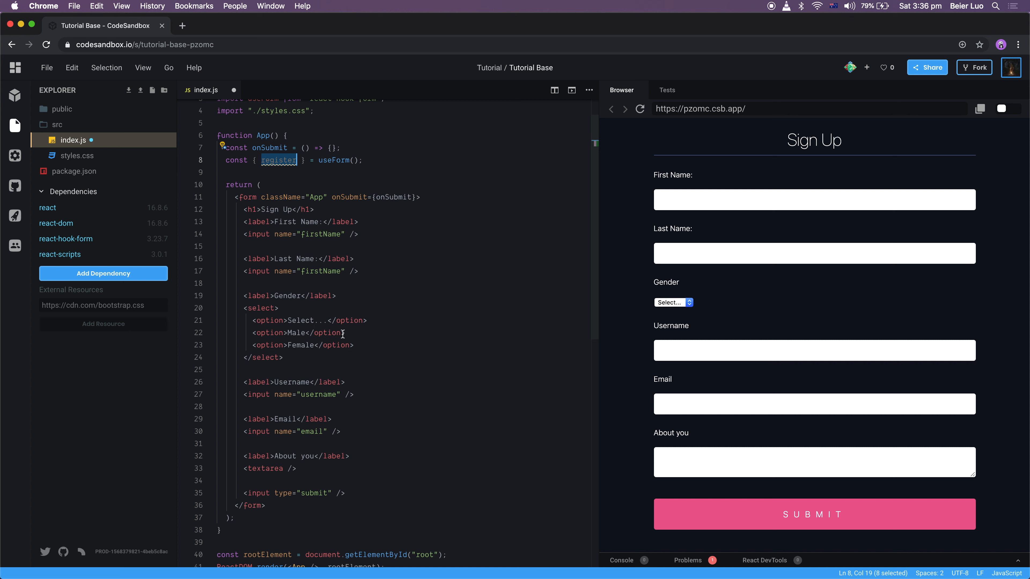
pyautogui.moveTo(343, 232)
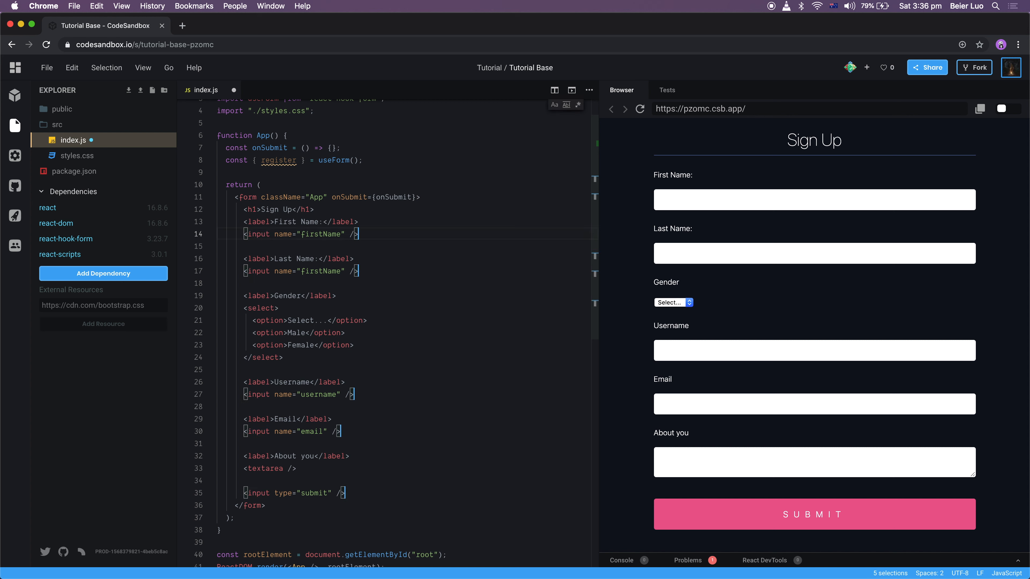
# Attach ref={register} to each input and the Gender select with multi-cursor editing
pyautogui.write('ref=')
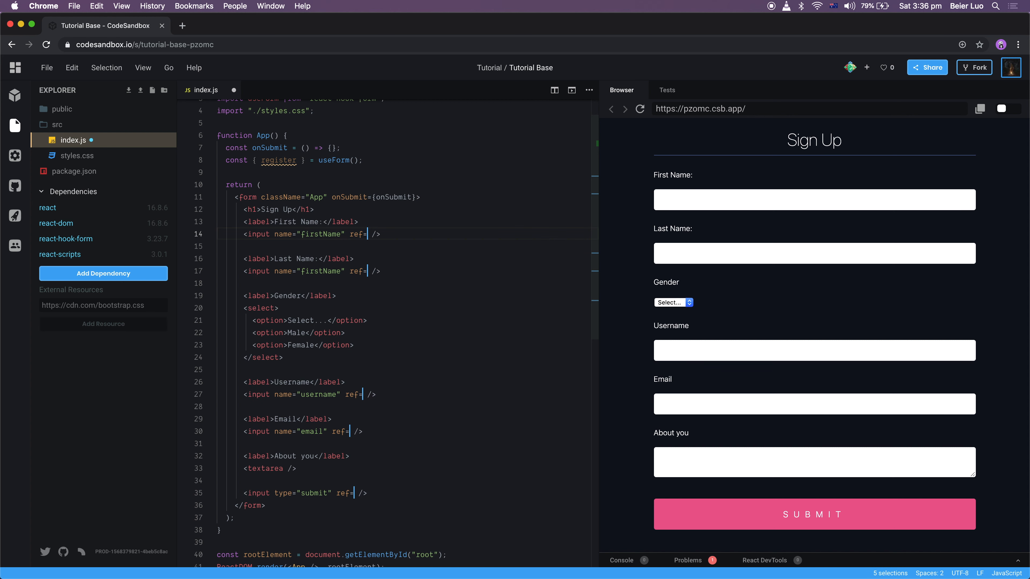
pyautogui.write('{register}')
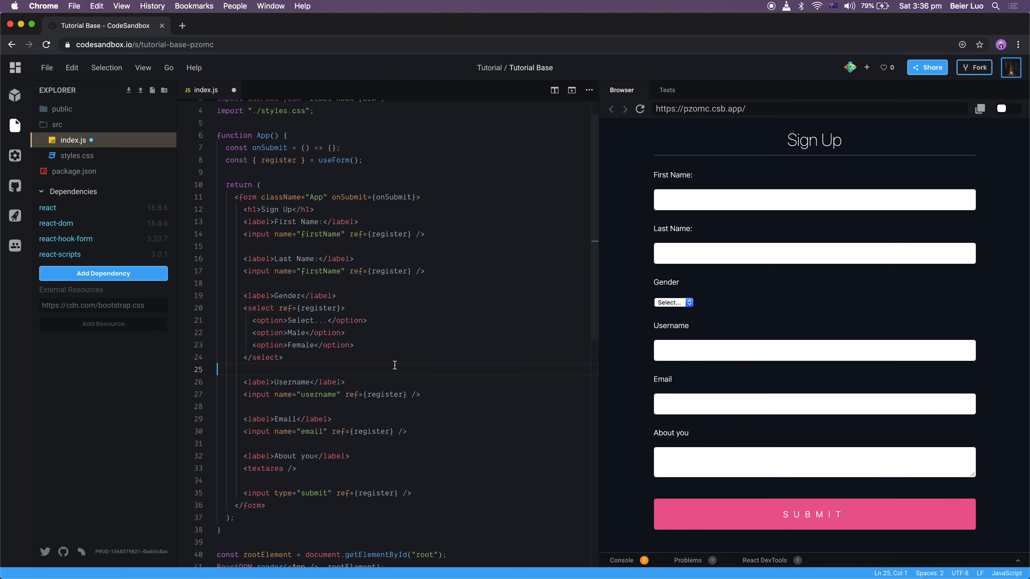
pyautogui.moveTo(282, 474)
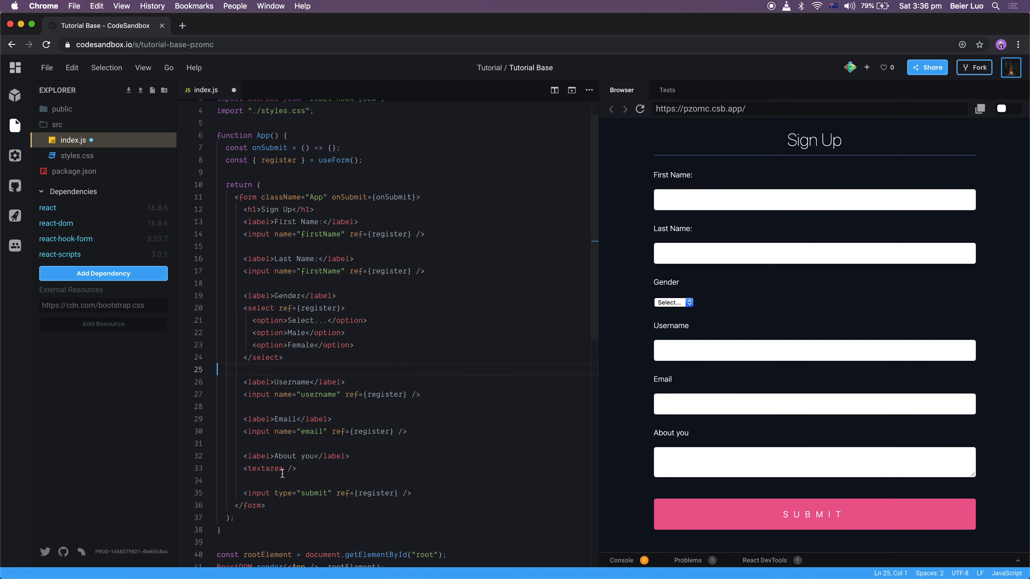
pyautogui.write('ref={register')
pyautogui.write('const onSubmit =')
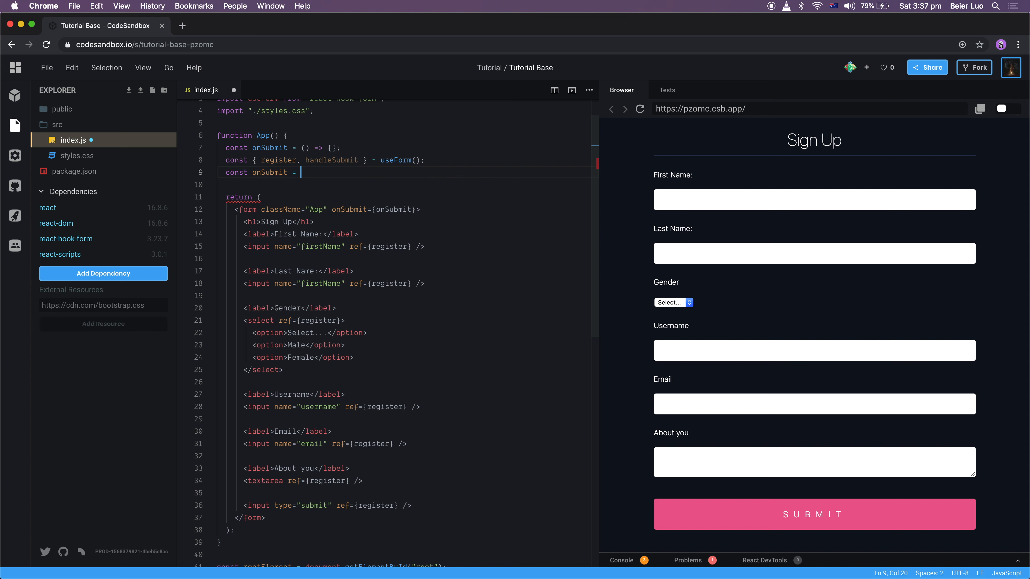
# Write onSubmit = data => console.log(data) and submit the form through handleSubmit(onSubmit)
pyautogui.write('() => {}')
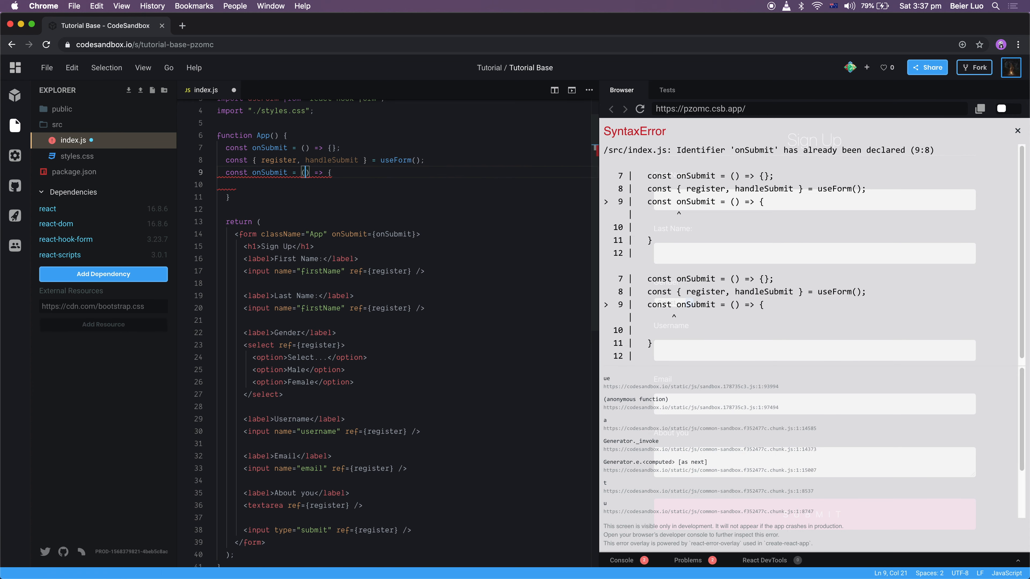
pyautogui.write('data')
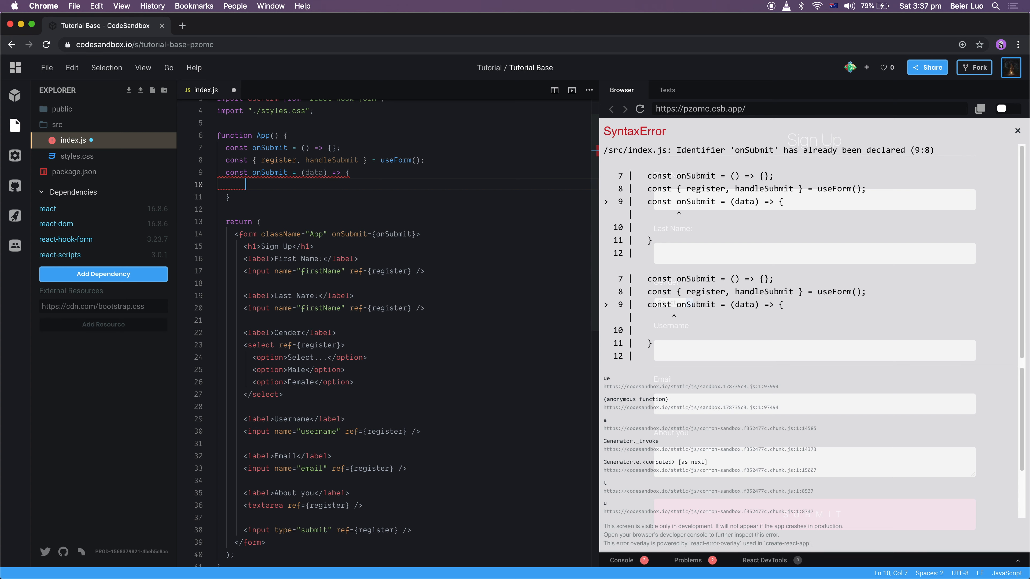
pyautogui.write('console.log(data);')
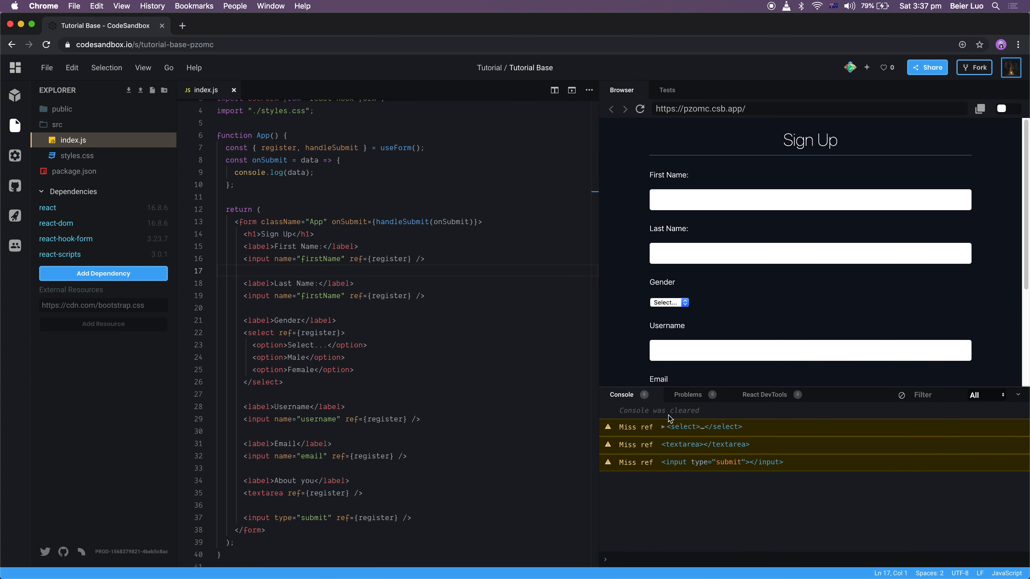
pyautogui.moveTo(902, 396)
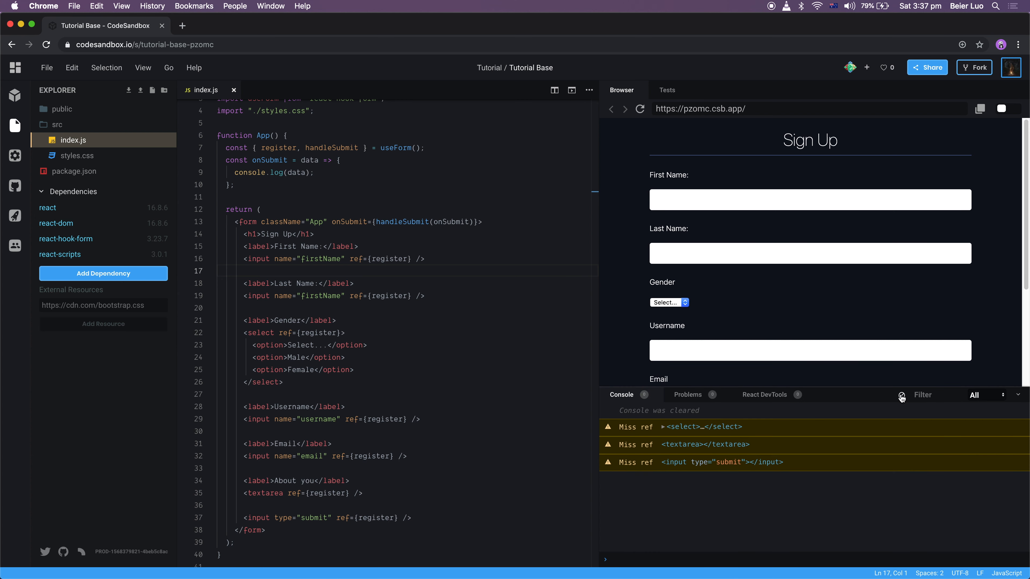
pyautogui.write('bill')
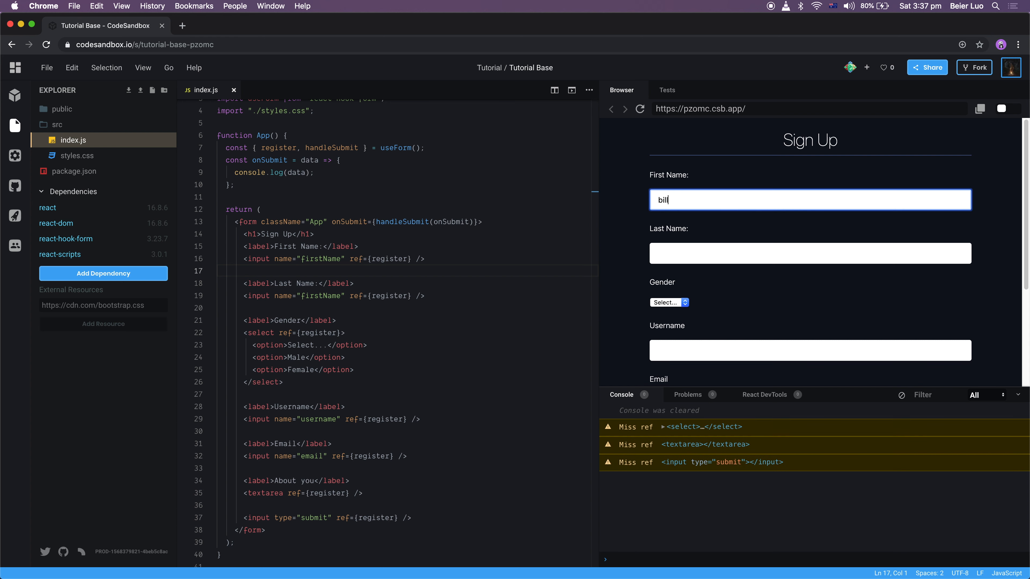
pyautogui.write('luo')
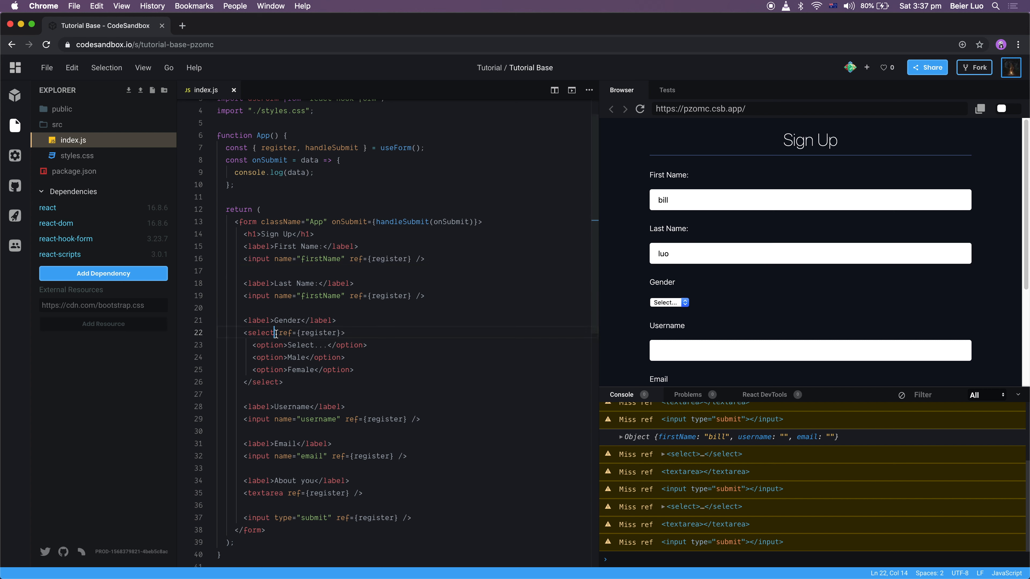
pyautogui.write('name=""')
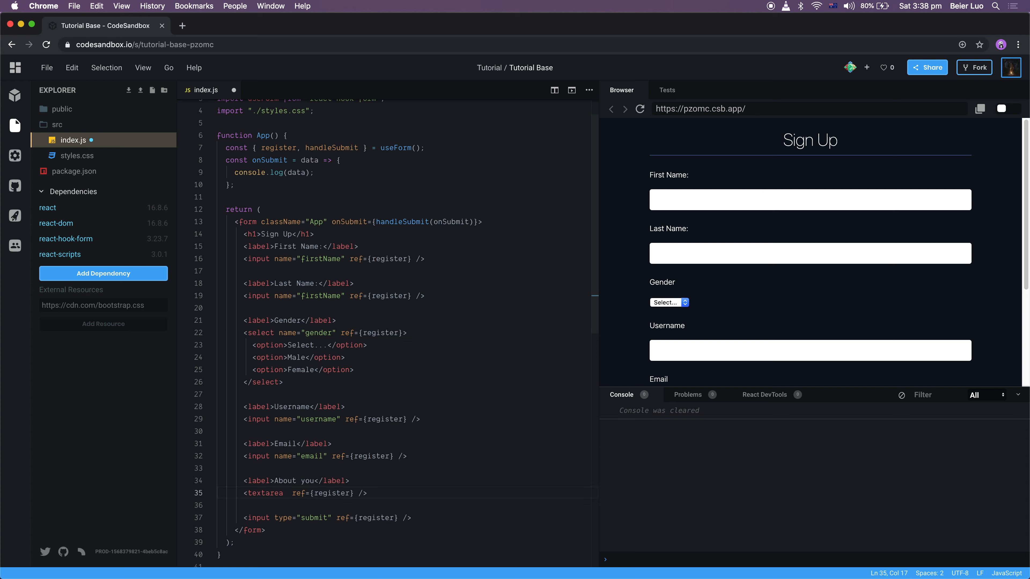
# Name the textarea aboutYou, submit with luo and inspect the logged form data object
pyautogui.write('name="aboutYou')
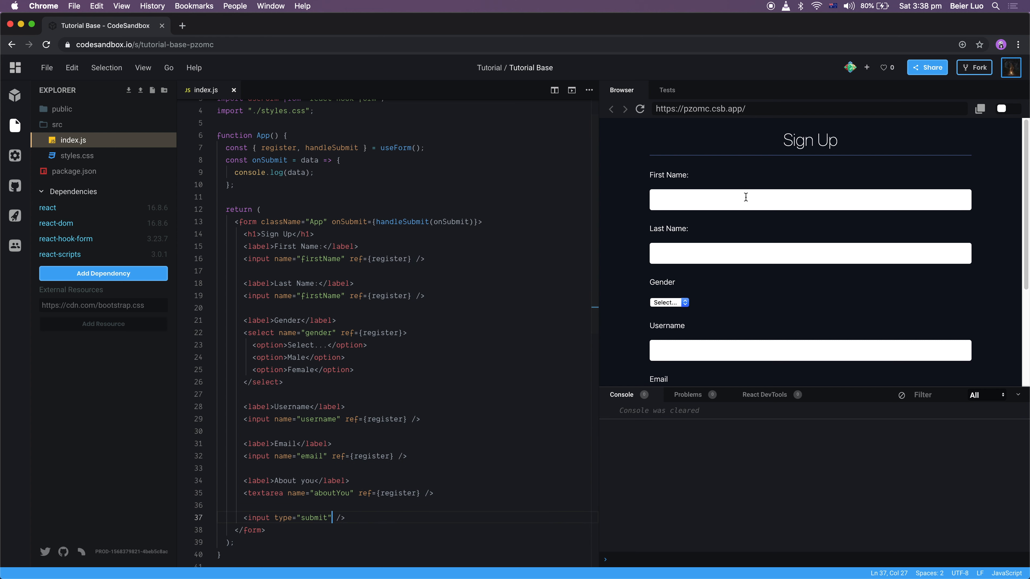
pyautogui.write('luo')
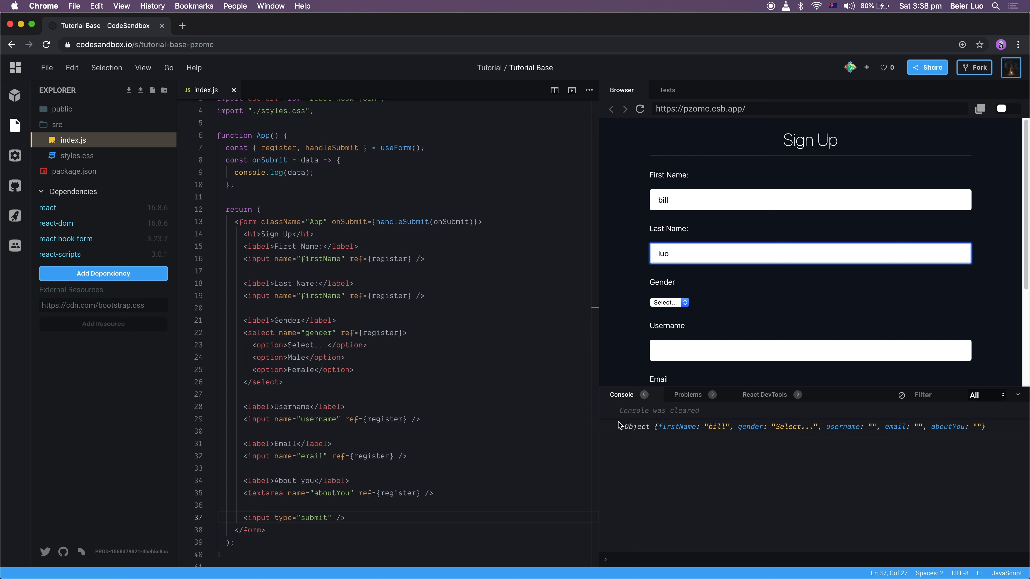
pyautogui.click(621, 427)
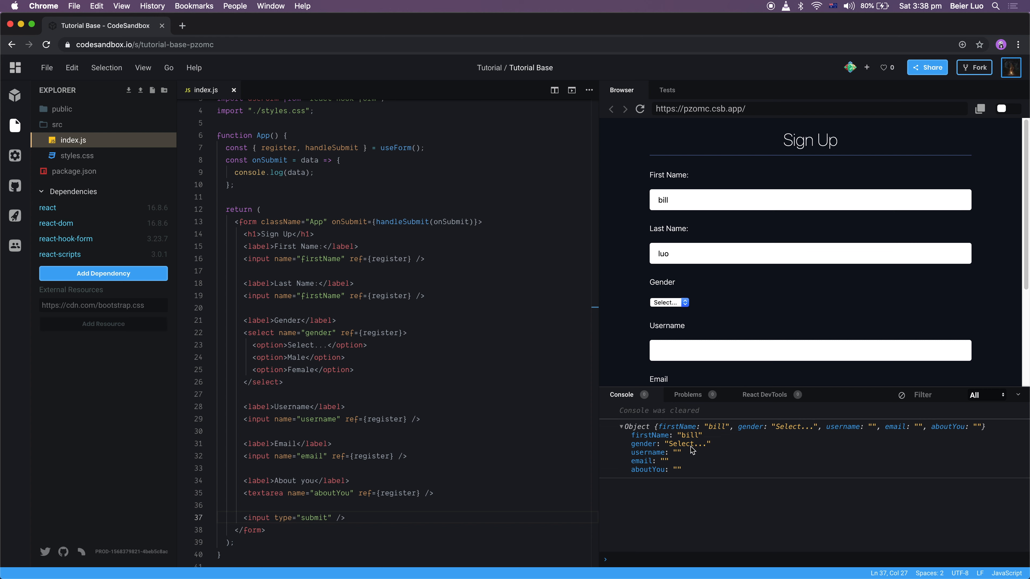
pyautogui.moveTo(677, 454)
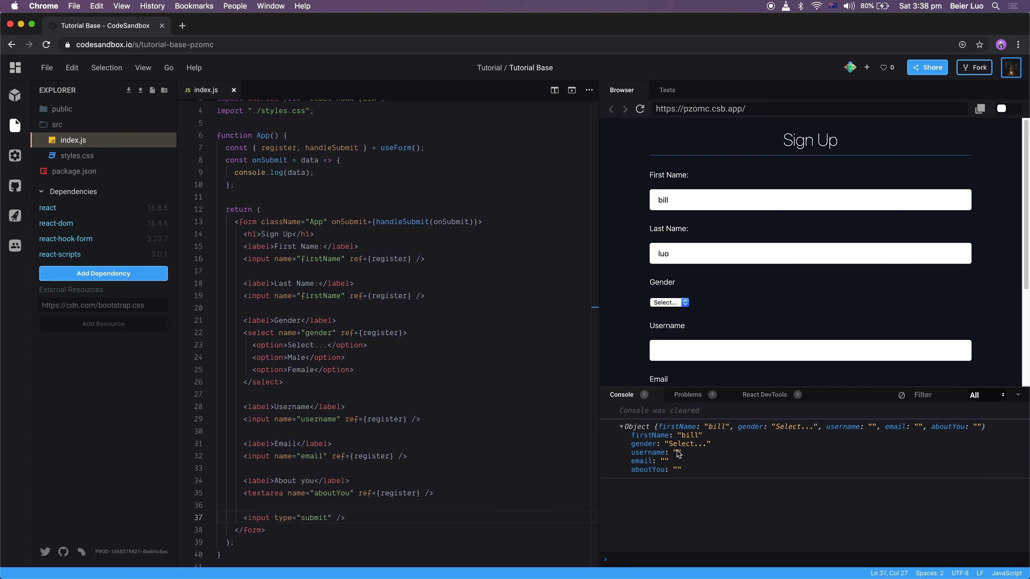
pyautogui.click(288, 346)
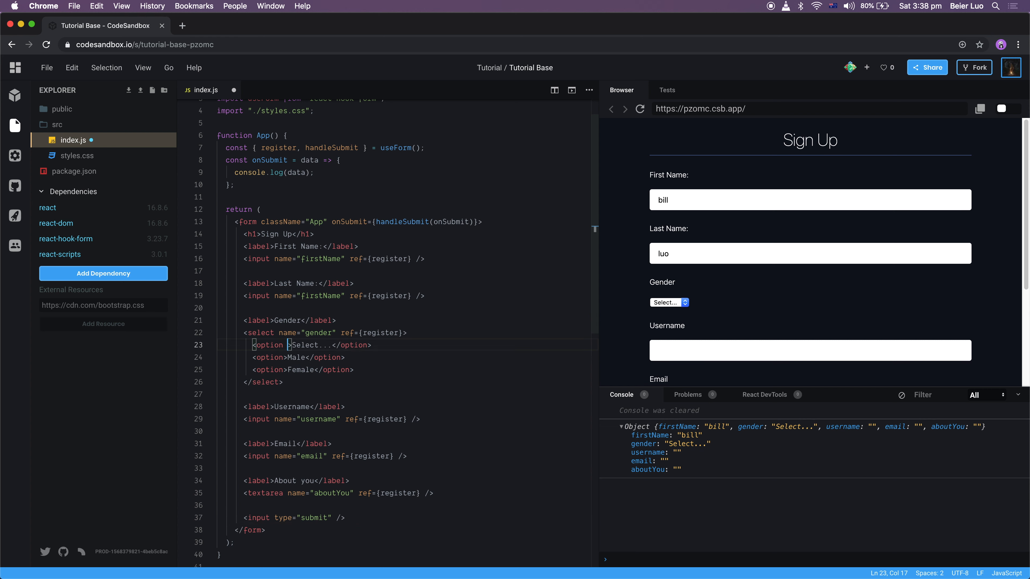
# Give the gender options values "", "male" and "female"
pyautogui.write('value=""')
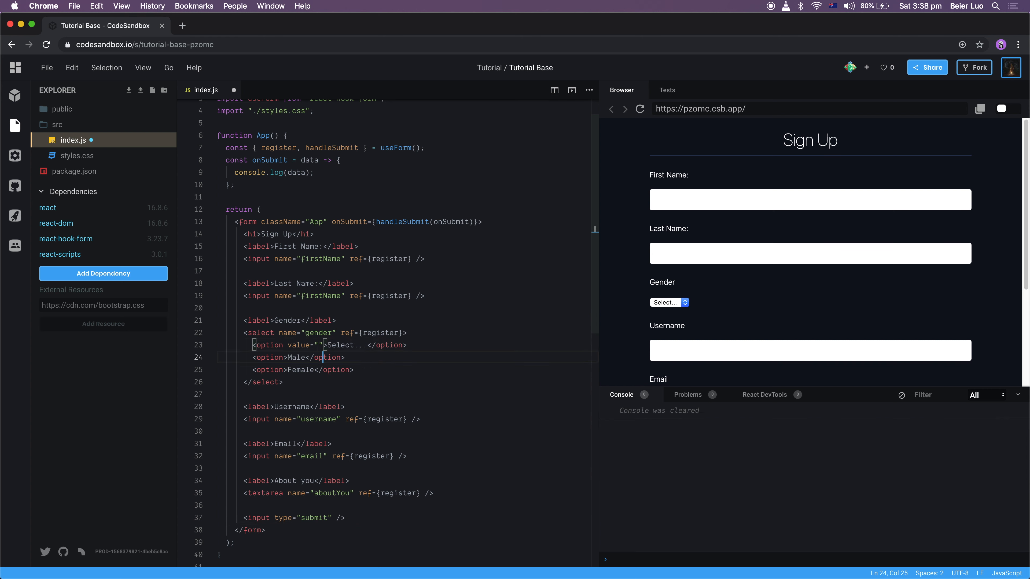
pyautogui.write('value="')
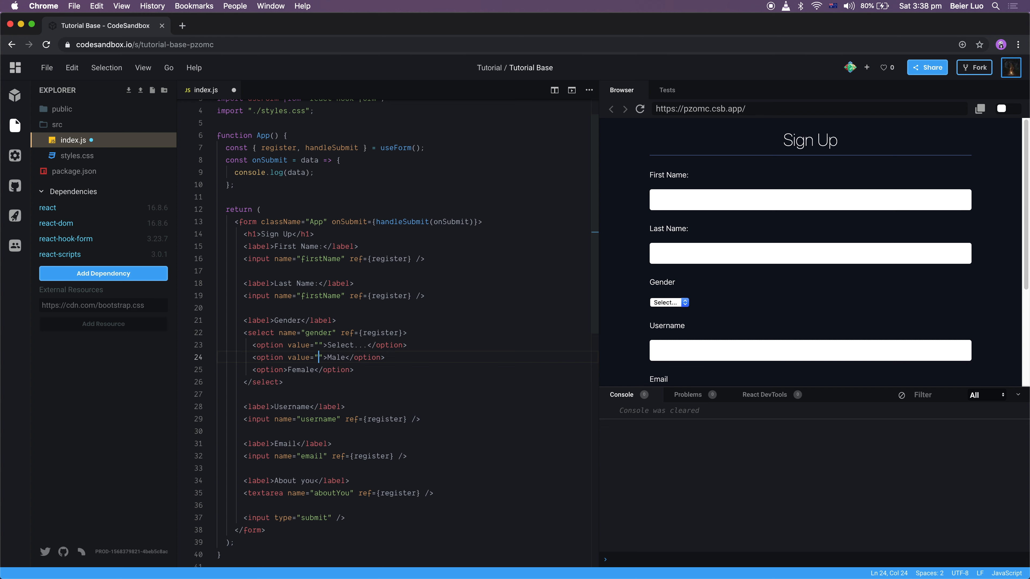
pyautogui.write('male')
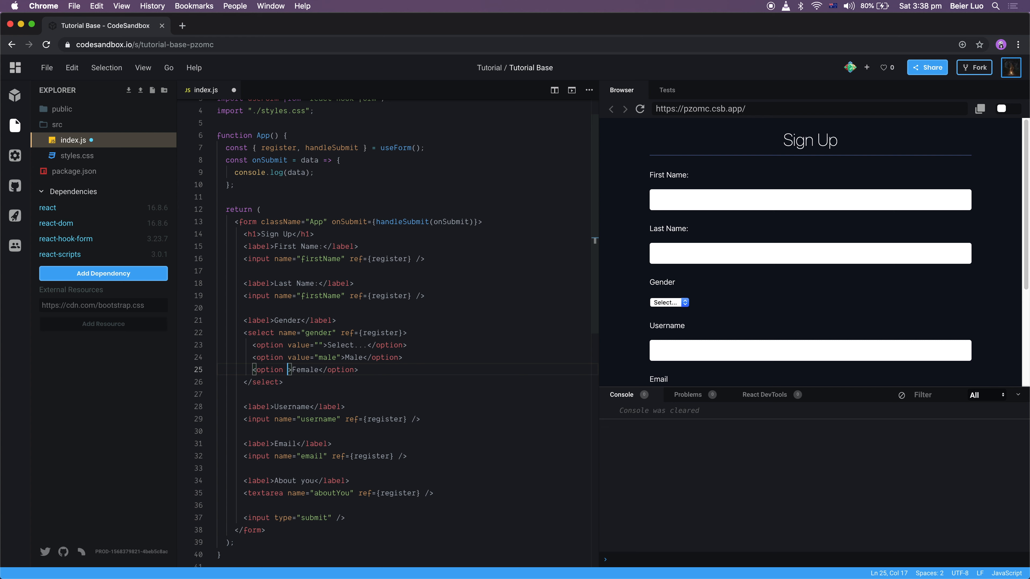
pyautogui.write('value="female')
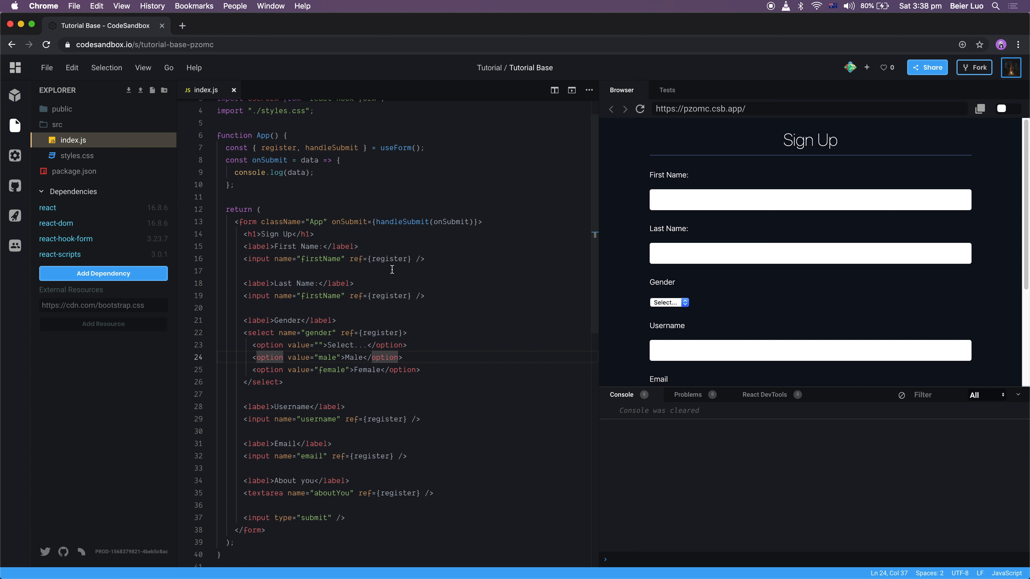
# Change every ref to register({ required: true }) with a multi-cursor edit
pyautogui.click(385, 260)
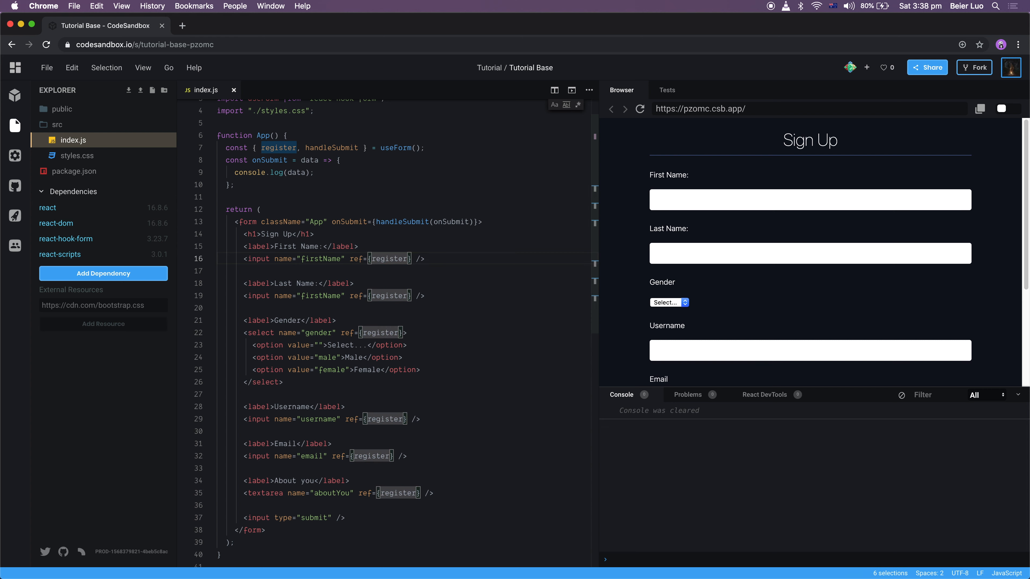
pyautogui.write('()')
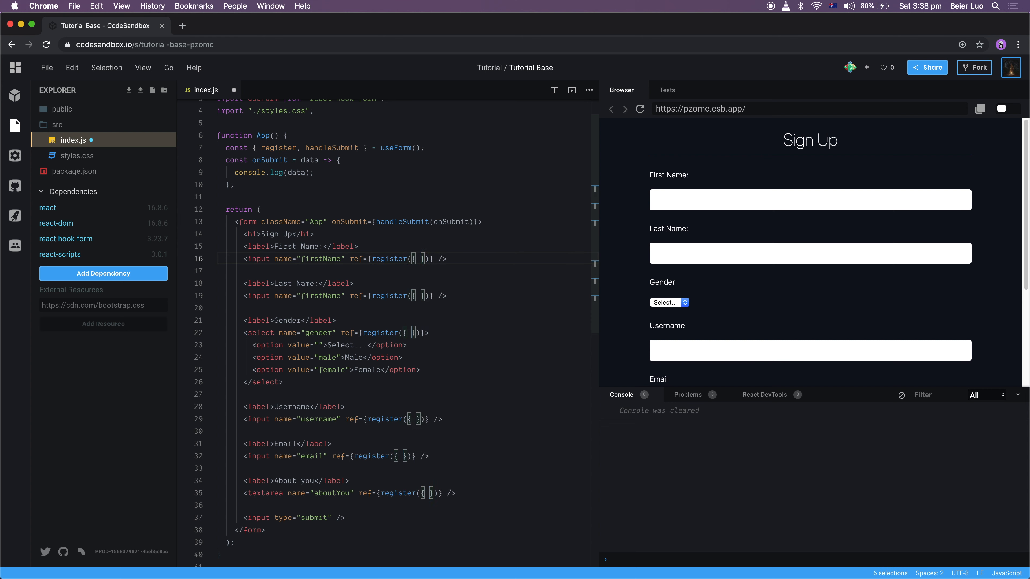
pyautogui.write('required: true')
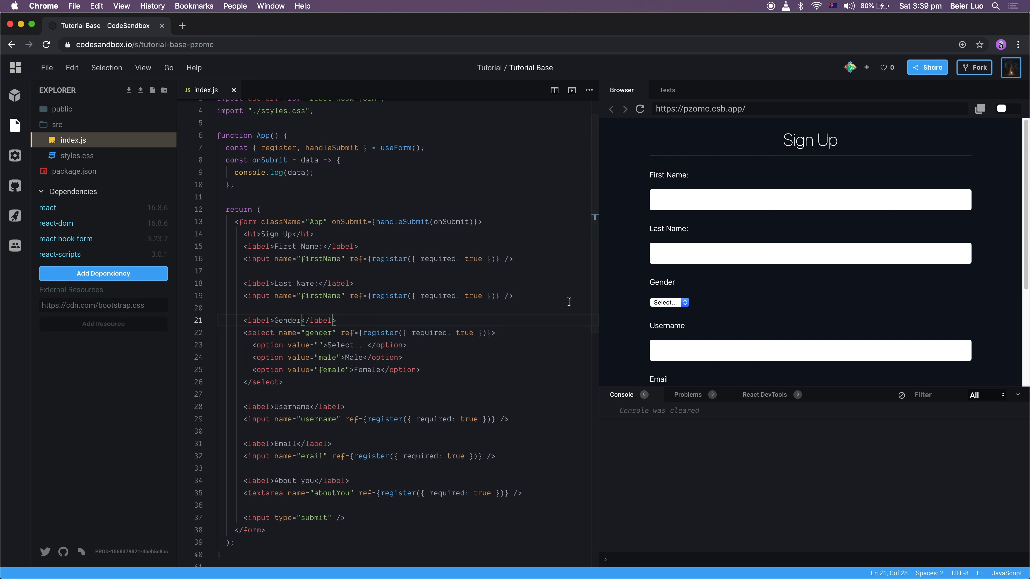
# Fill first name bill, choose Male in the preview and submit the partly filled form
pyautogui.click(808, 205)
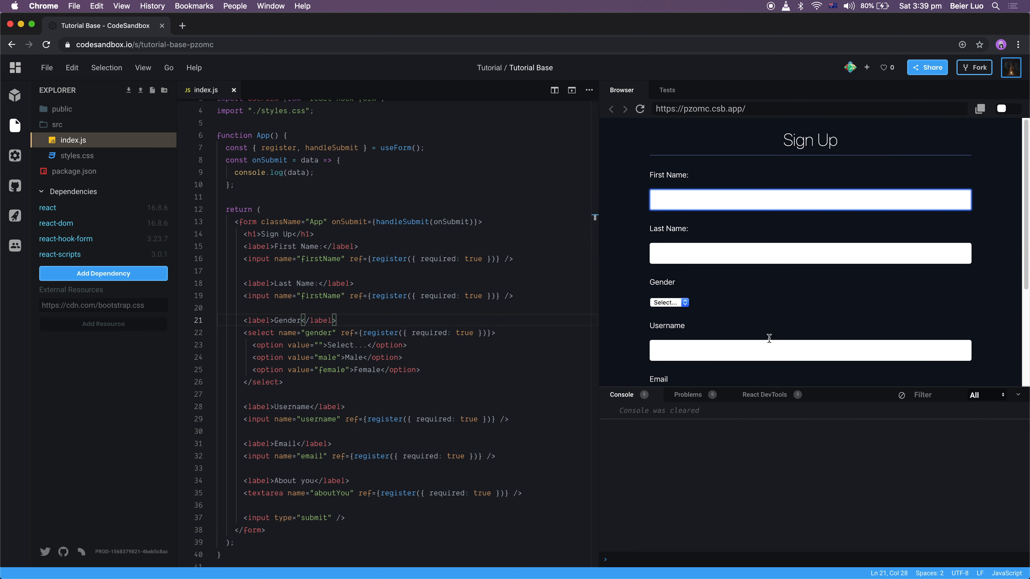
pyautogui.moveTo(682, 207)
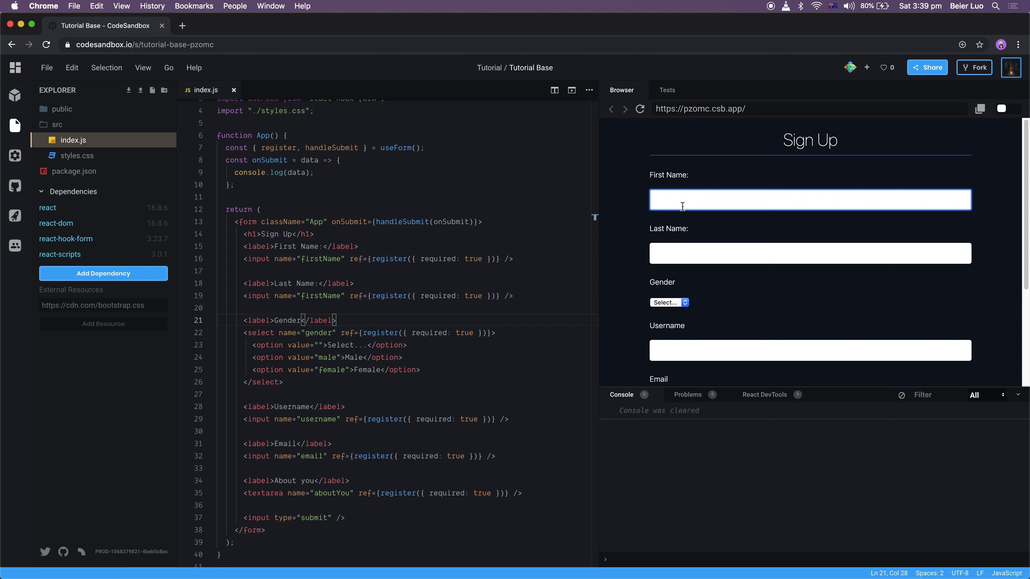
pyautogui.write('bill')
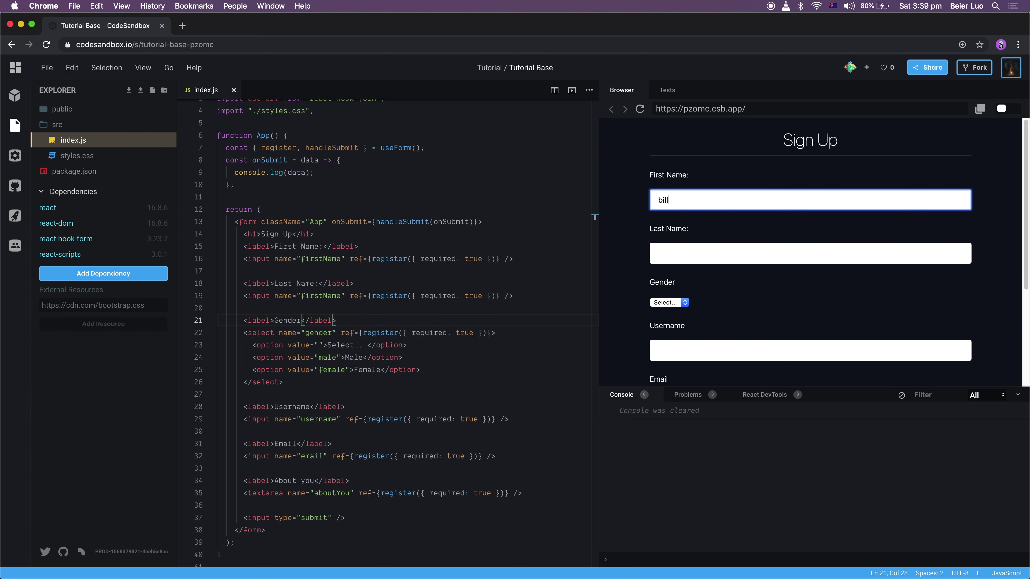
pyautogui.scroll(-3)
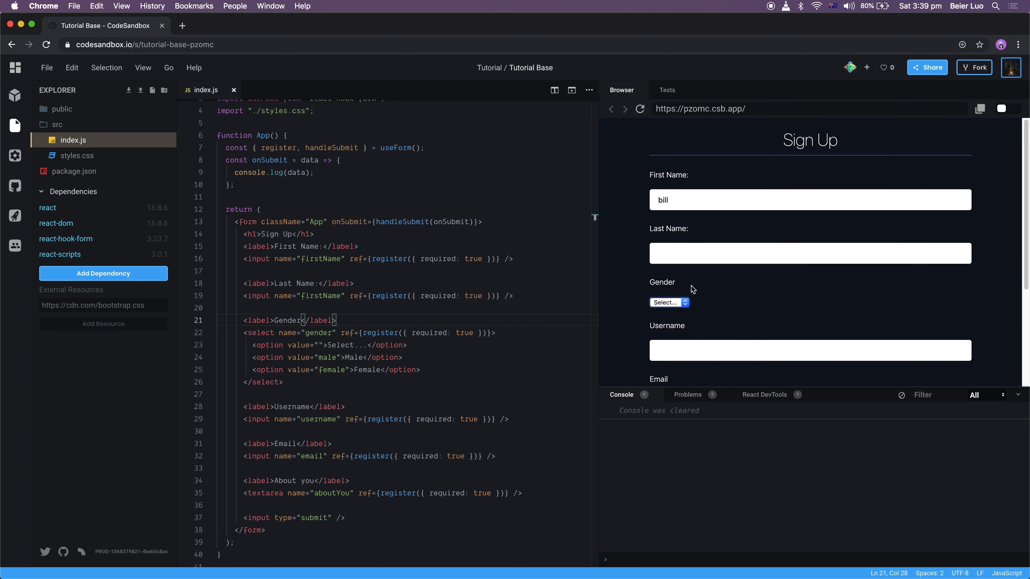
pyautogui.moveTo(659, 321)
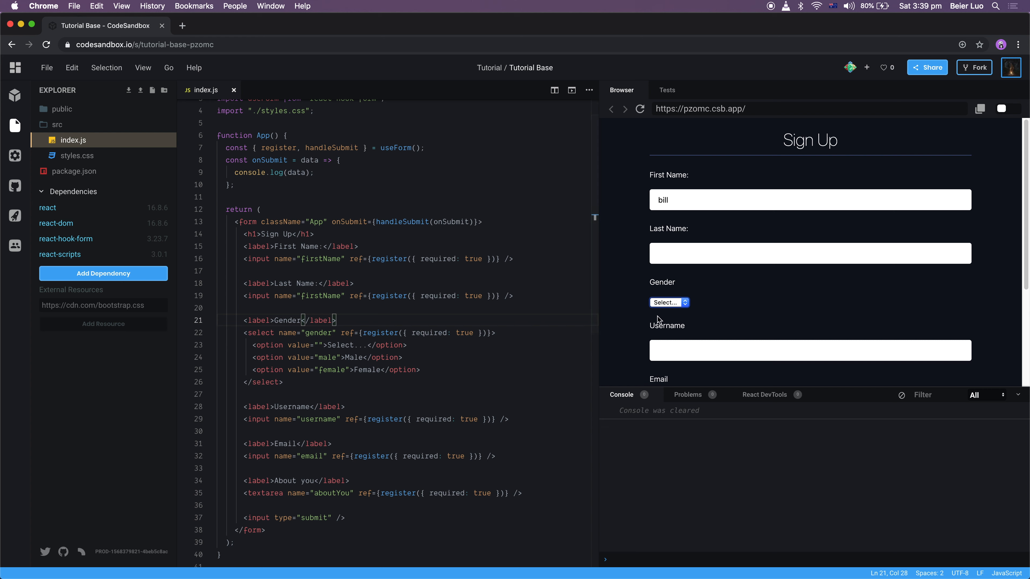
pyautogui.click(809, 253)
pyautogui.write('luo')
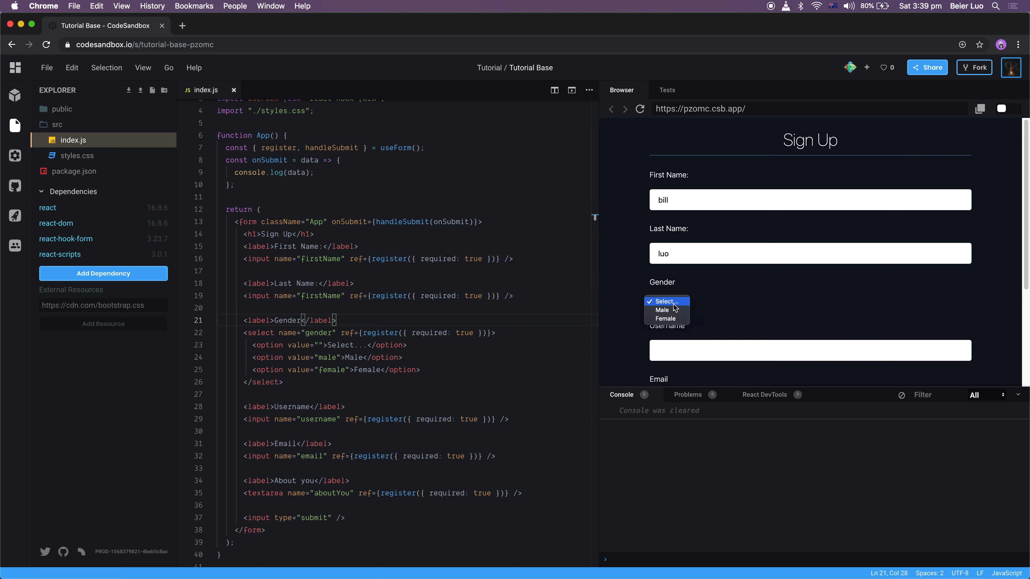
pyautogui.click(661, 310)
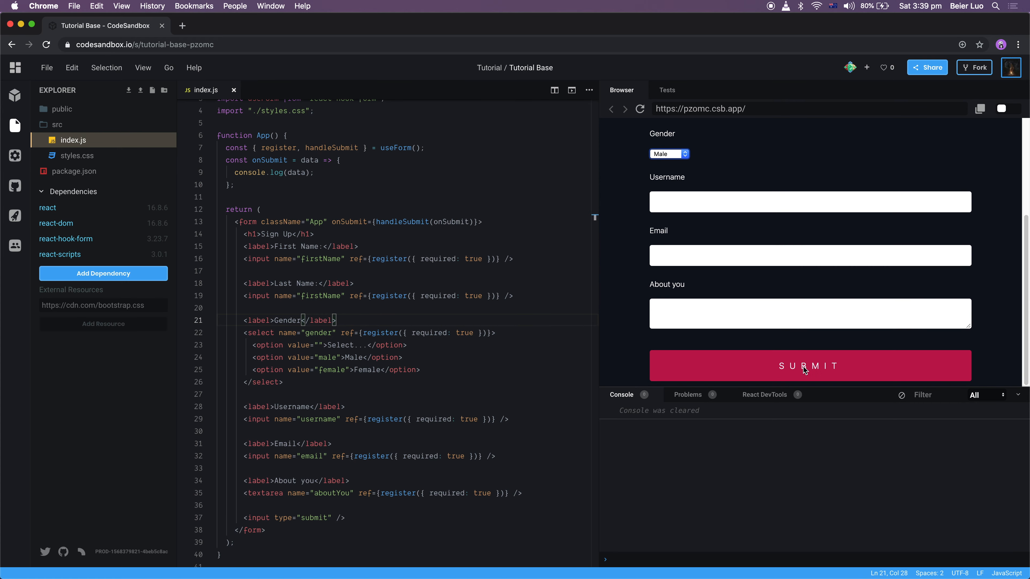
pyautogui.click(809, 208)
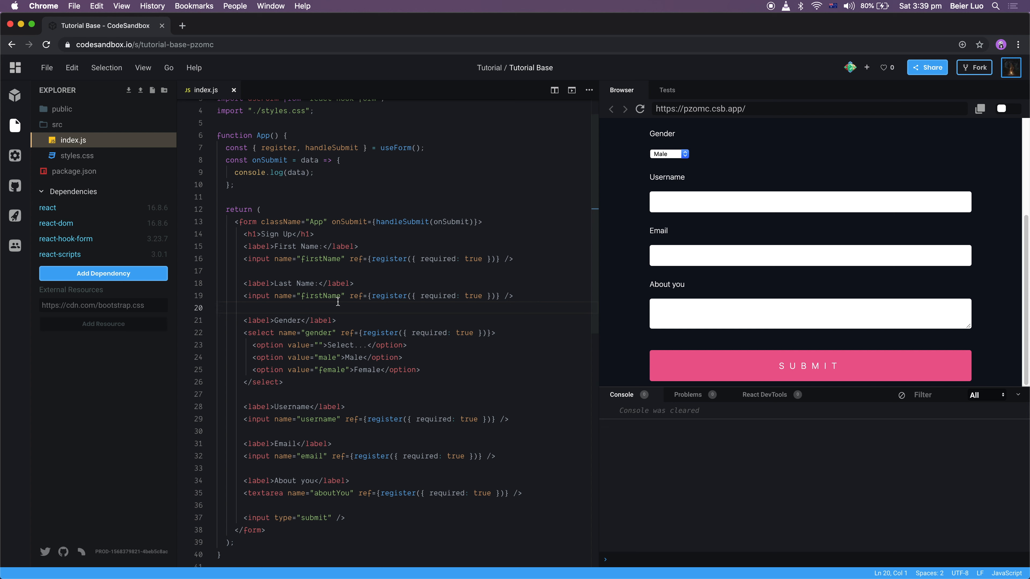
pyautogui.moveTo(354, 323)
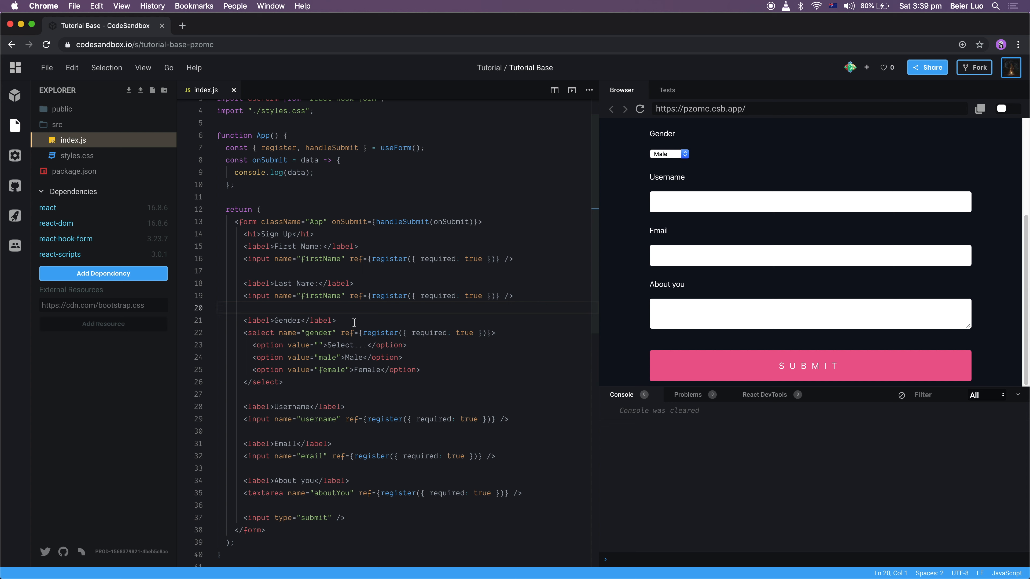
# Rename the Last Name input's duplicated name="firstName" to lastName and save
pyautogui.doubleClick(320, 296)
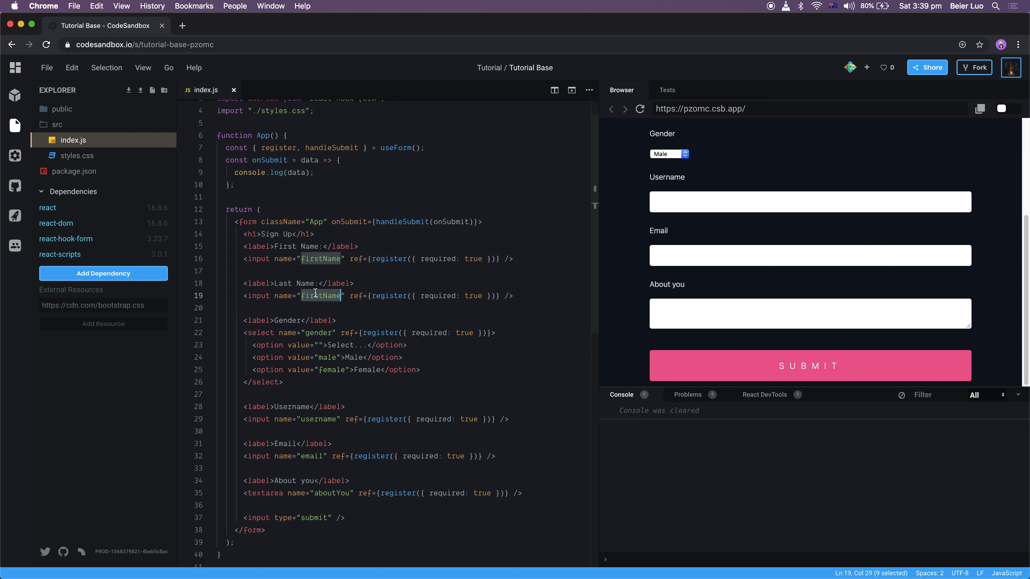
pyautogui.write('lastName')
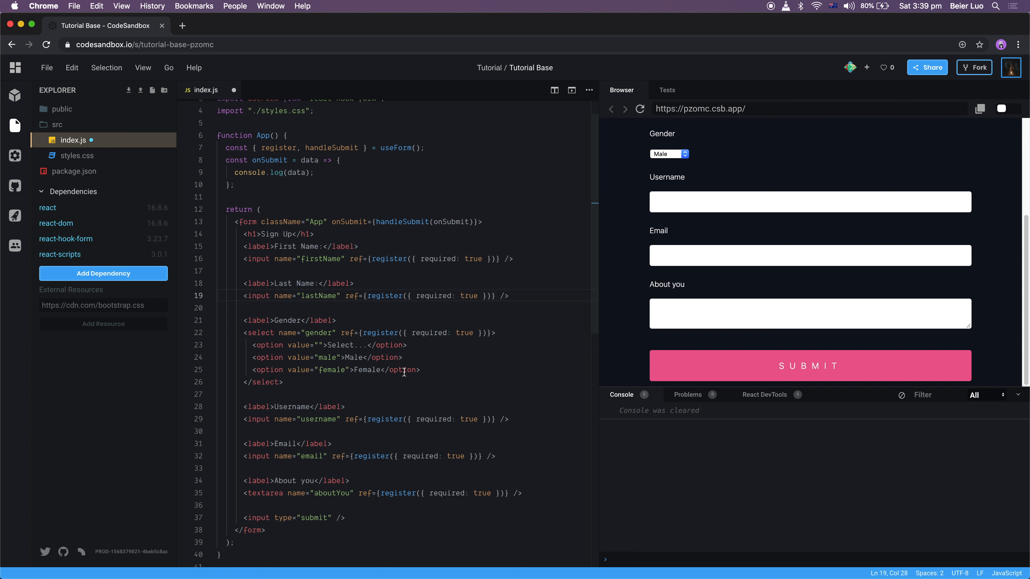
pyautogui.click(809, 206)
pyautogui.write('asdas')
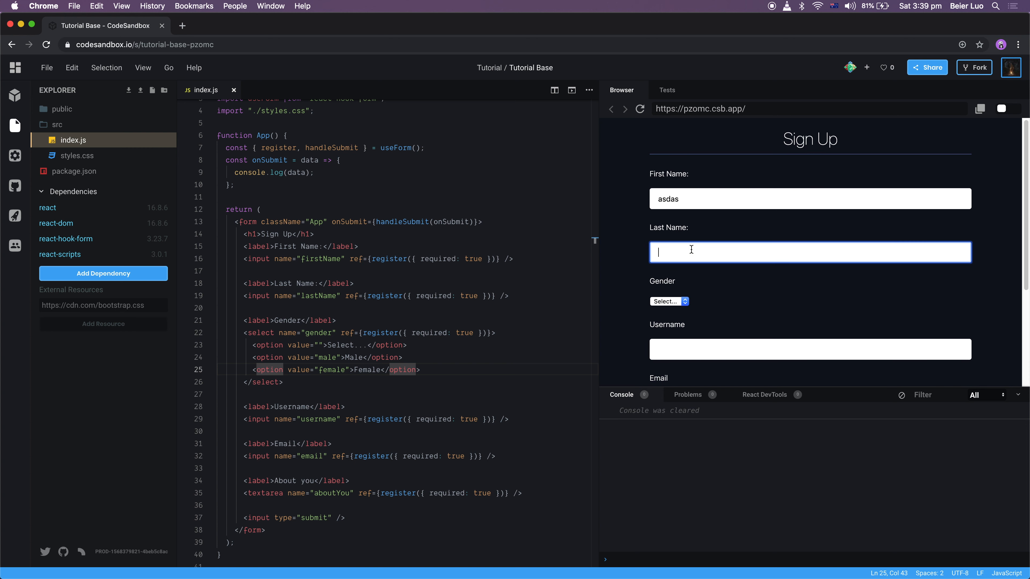
pyautogui.moveTo(689, 248)
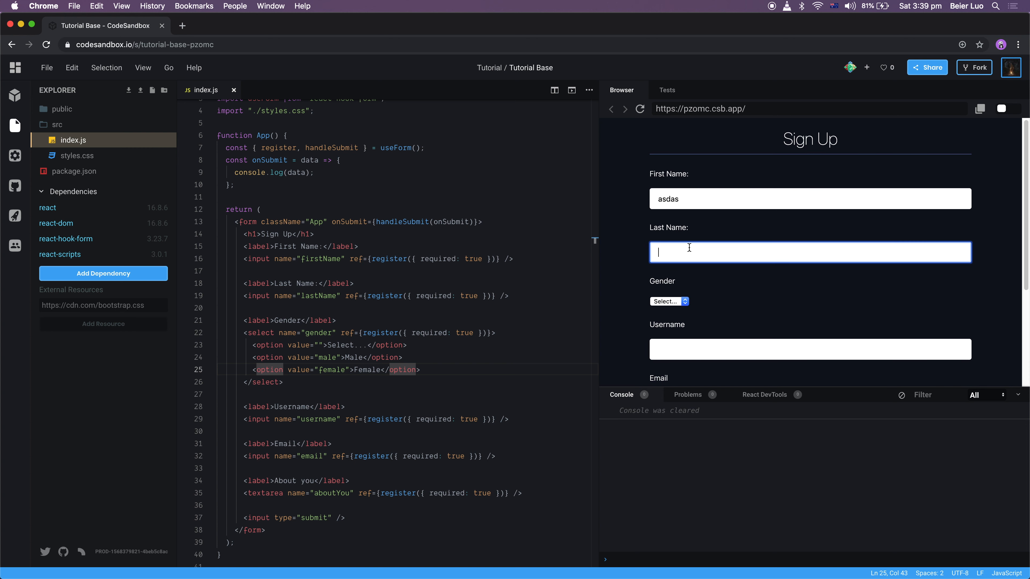
pyautogui.moveTo(386, 241)
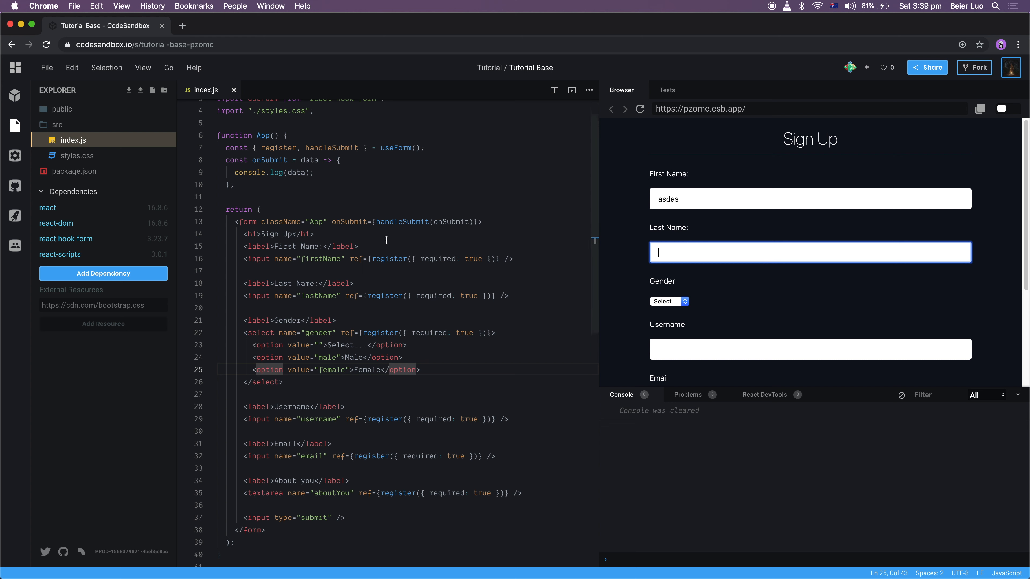
# Add minLength: 2 to the First Name register rules and enter a single letter a in the preview
pyautogui.click(482, 259)
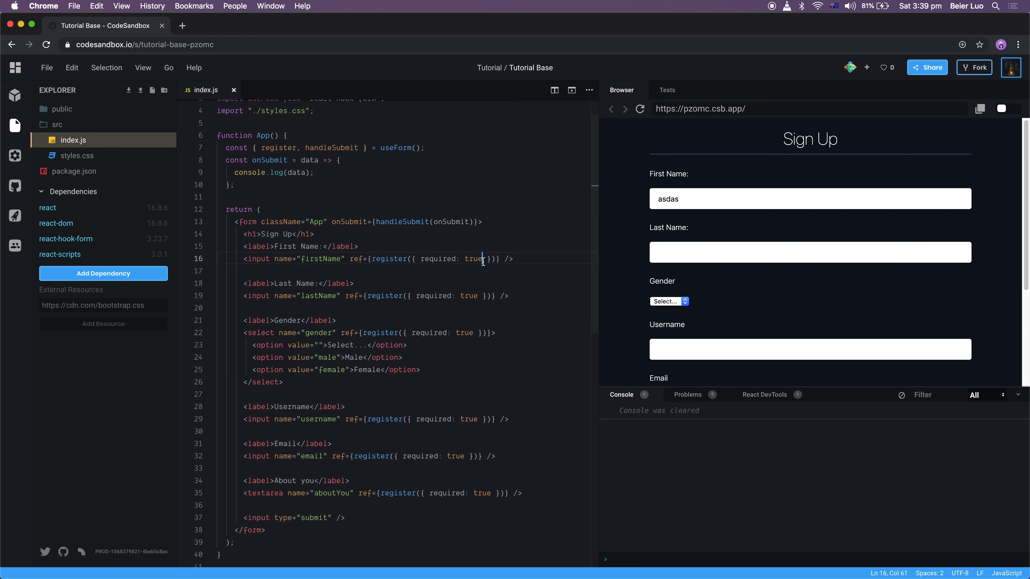
pyautogui.write(', min')
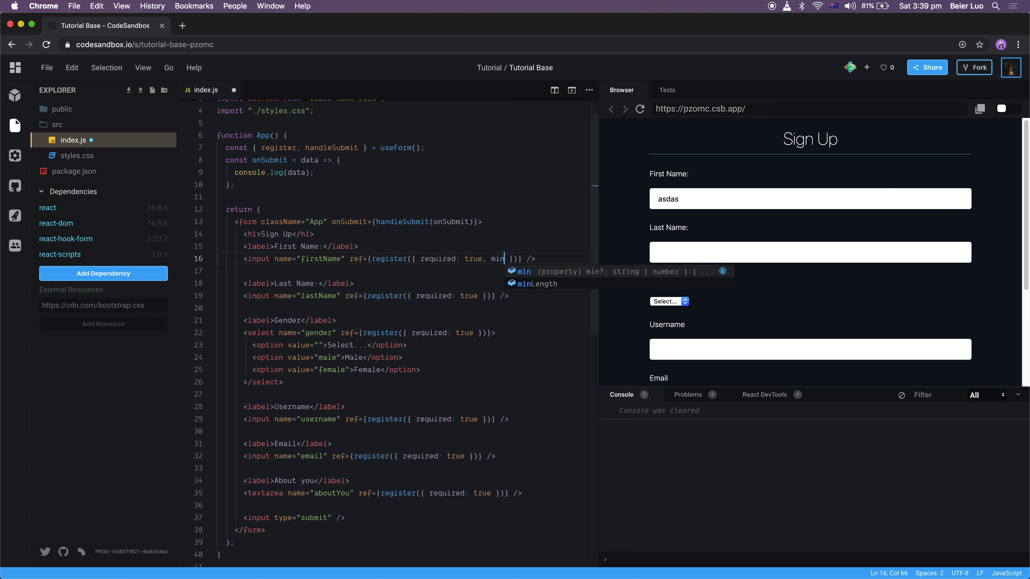
pyautogui.write('Length: 2')
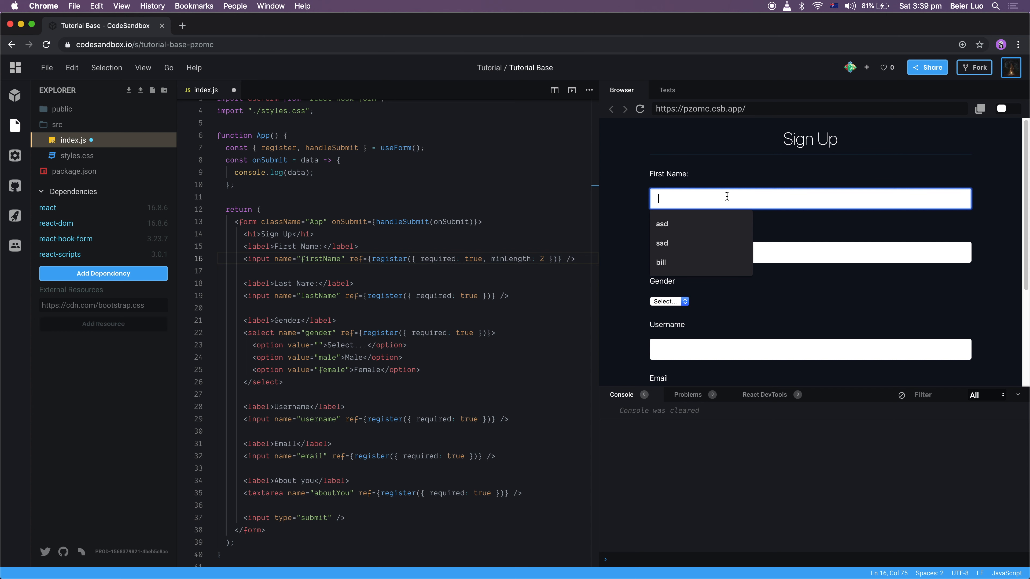
pyautogui.scroll(-3)
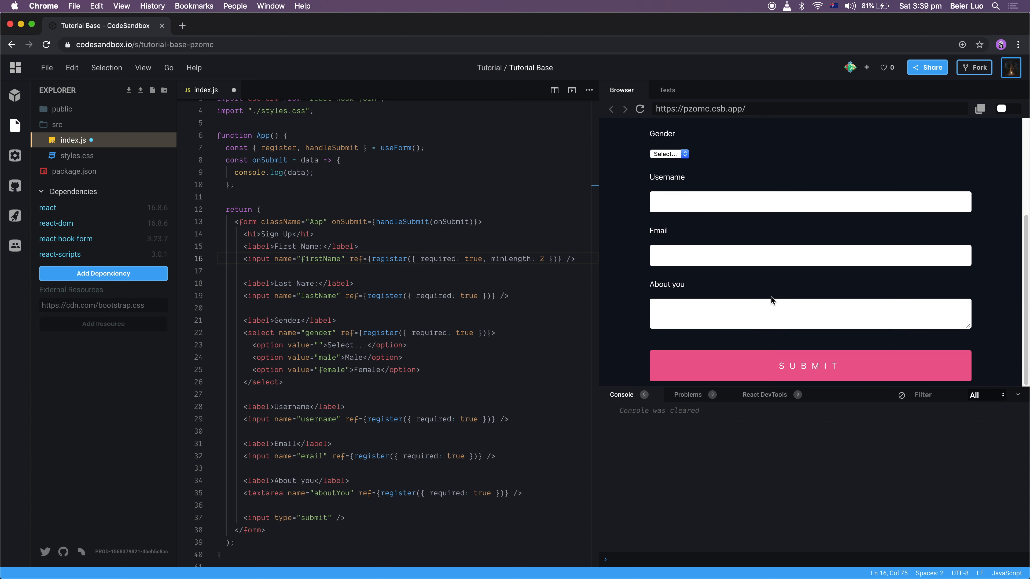
pyautogui.write('a')
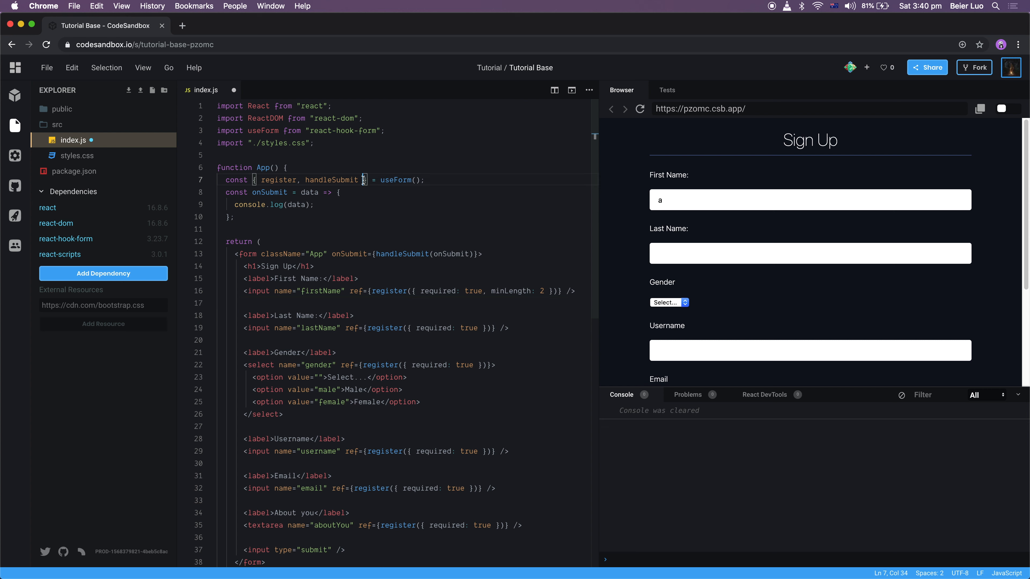
# Destructure errors and render {errors.firstName && <p>This is required</p>}, then submit the empty form
pyautogui.write('errors')
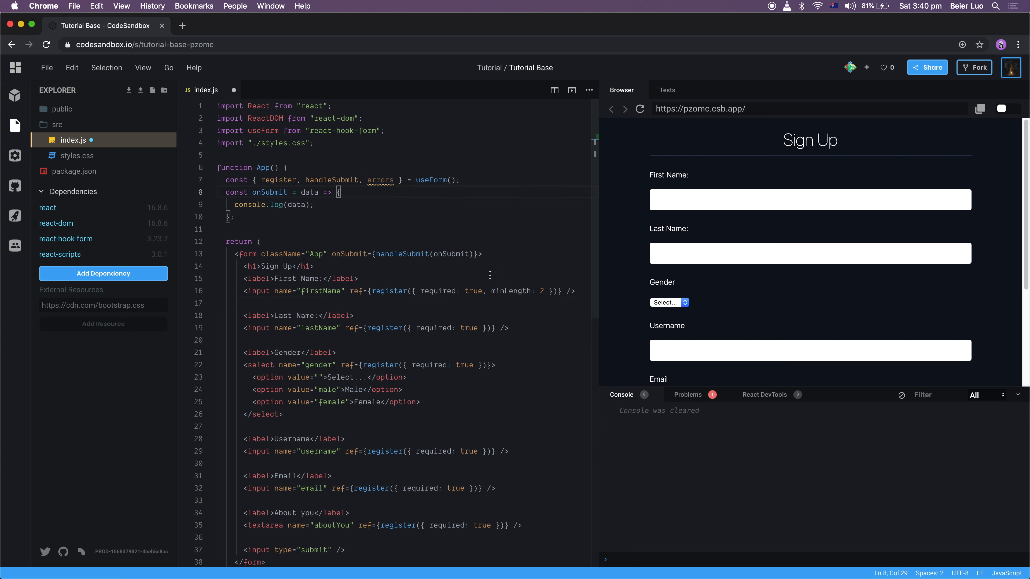
pyautogui.click(576, 291)
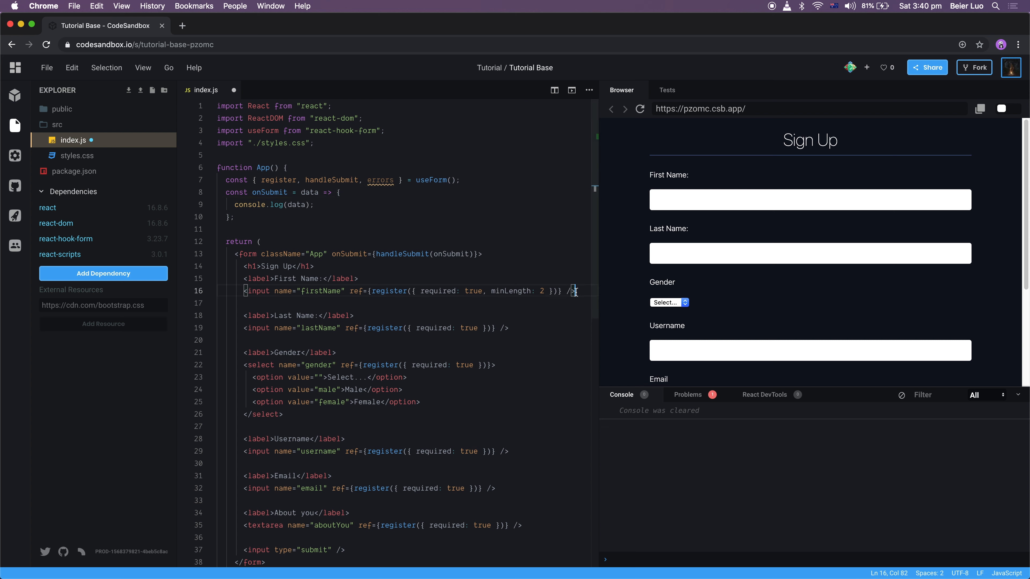
pyautogui.write('{errors.')
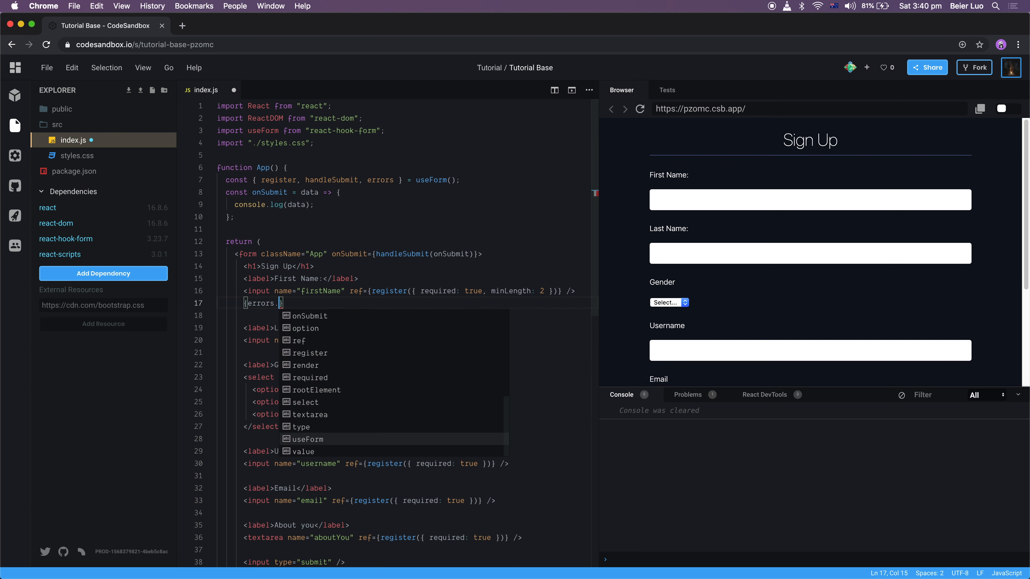
pyautogui.write('.firstName')
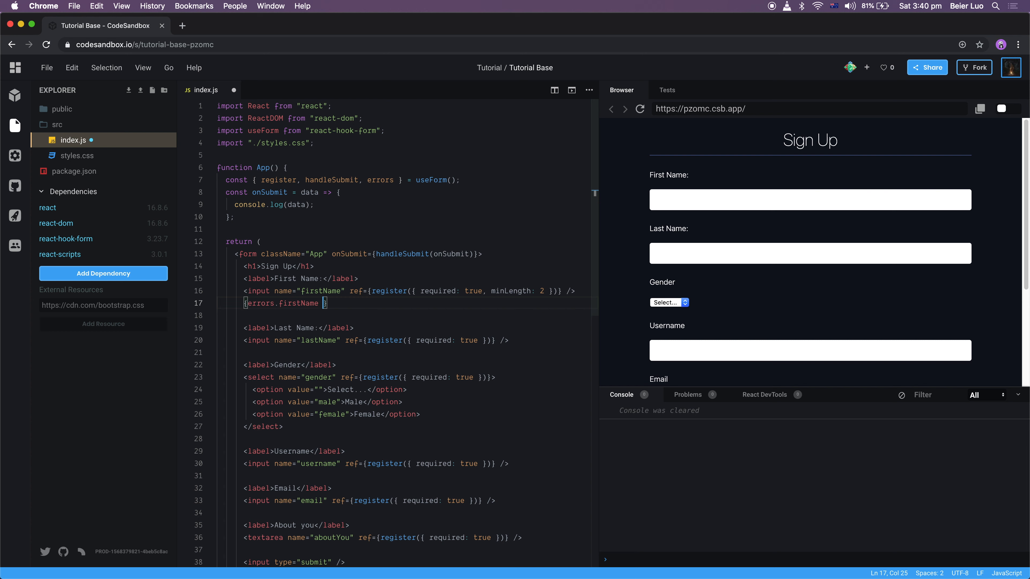
pyautogui.write('&& <p></p>')
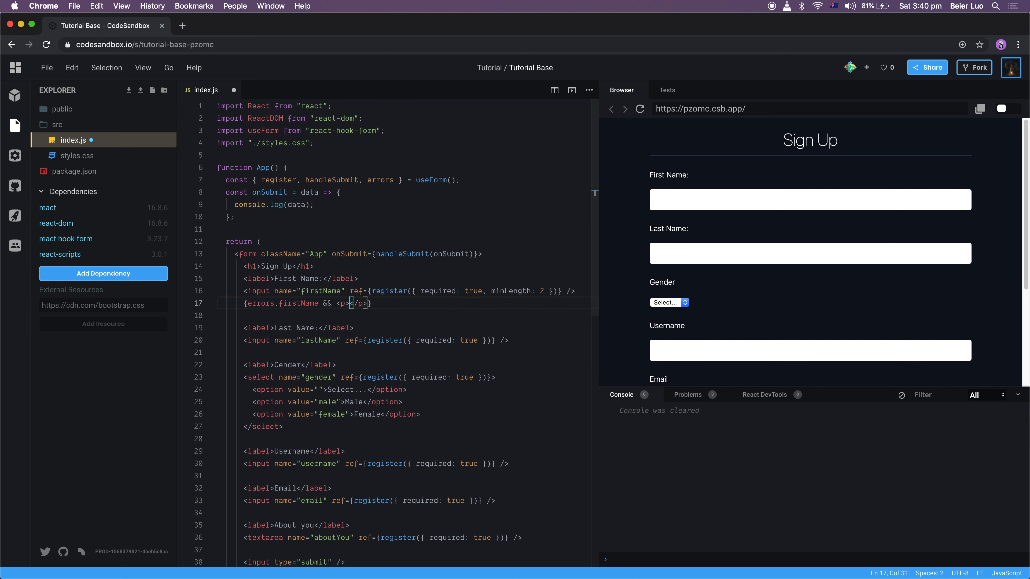
pyautogui.write('This is required')
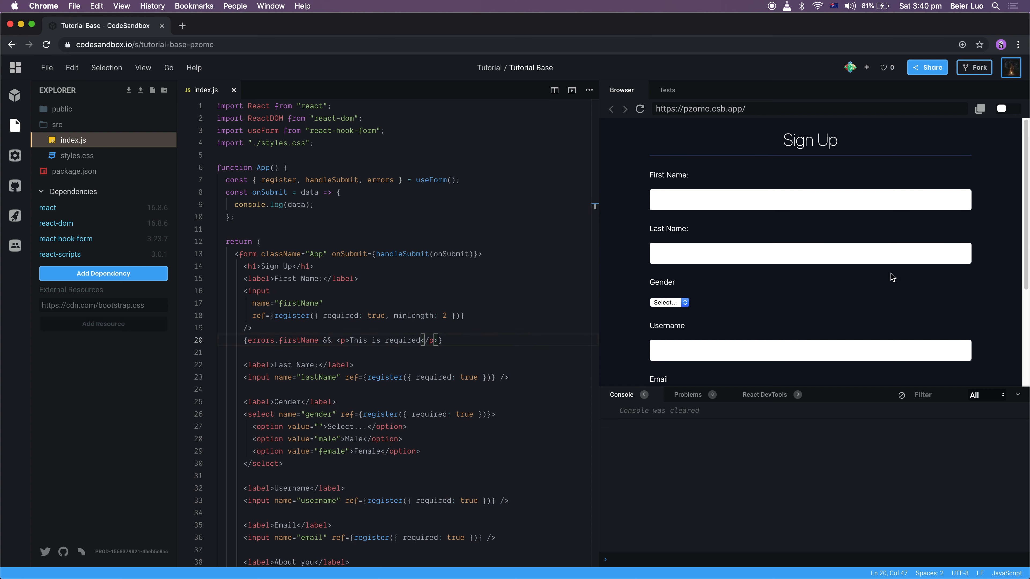
pyautogui.click(809, 202)
pyautogui.write(' &')
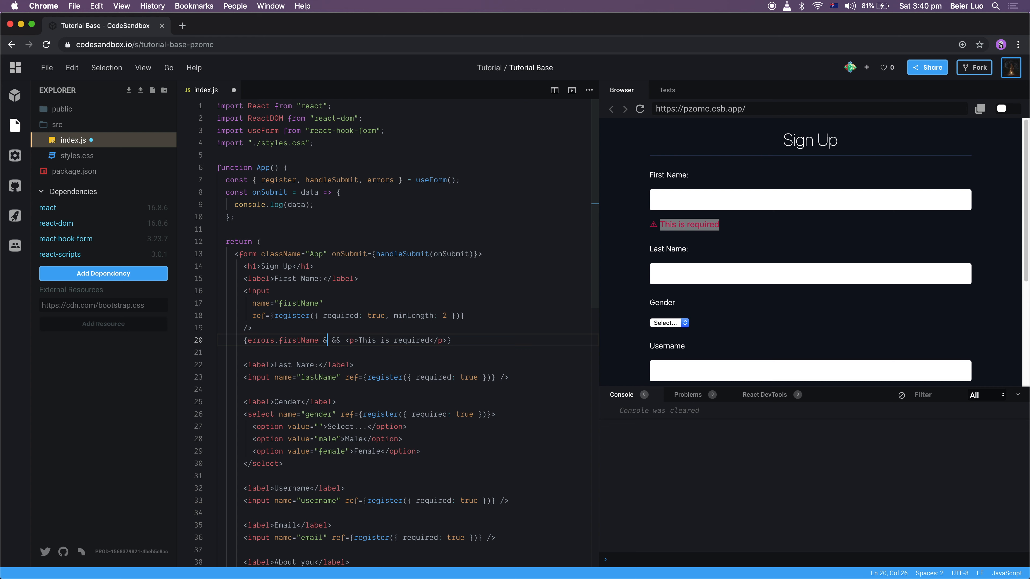
# Restrict the First Name message to errors.firstName.type === 'required' and save
pyautogui.write('errors.firstName.type ==')
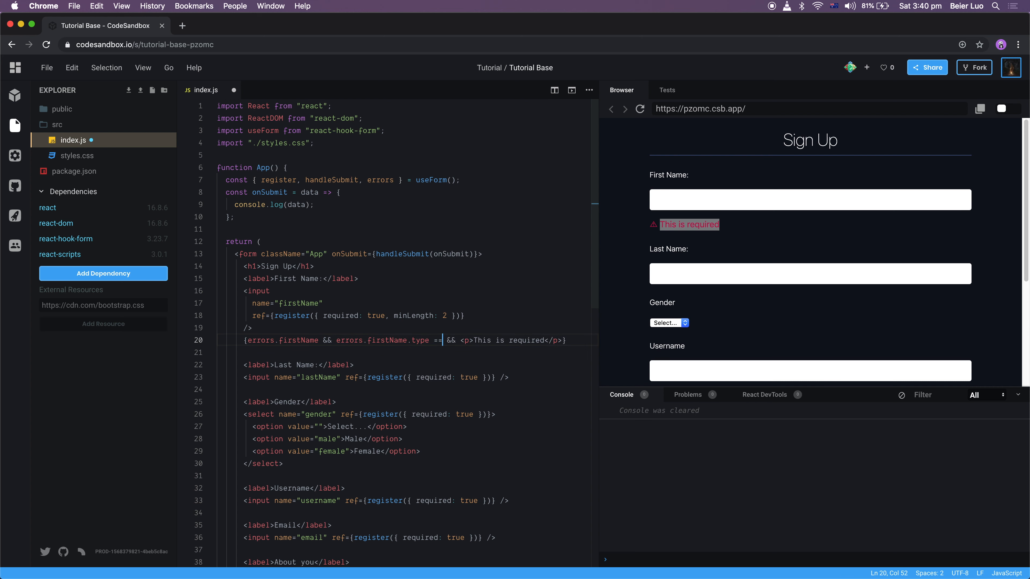
pyautogui.write("= 'req")
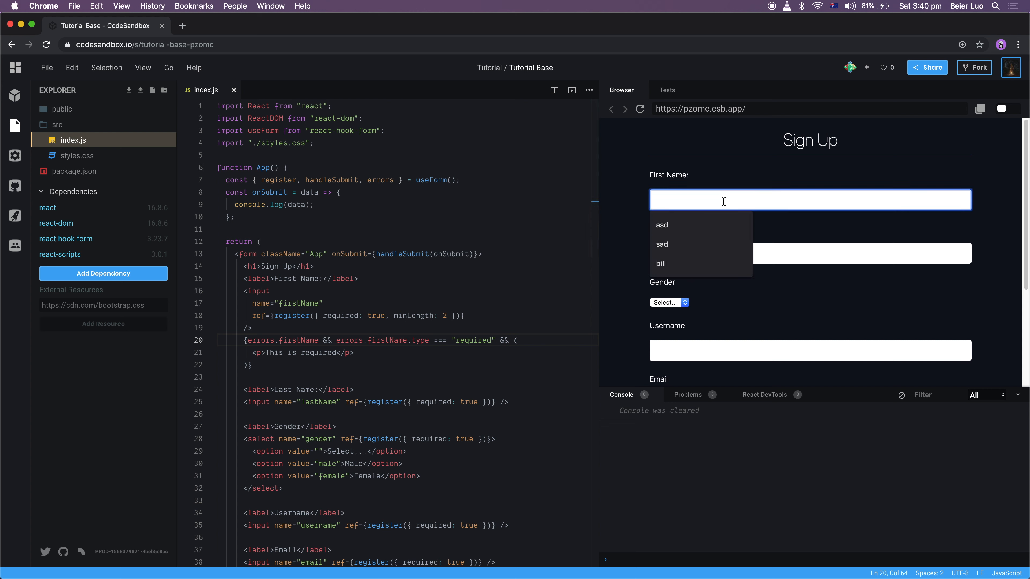
# Submit with first name 'a' to confirm no message, then select the required-error block to copy
pyautogui.write('a')
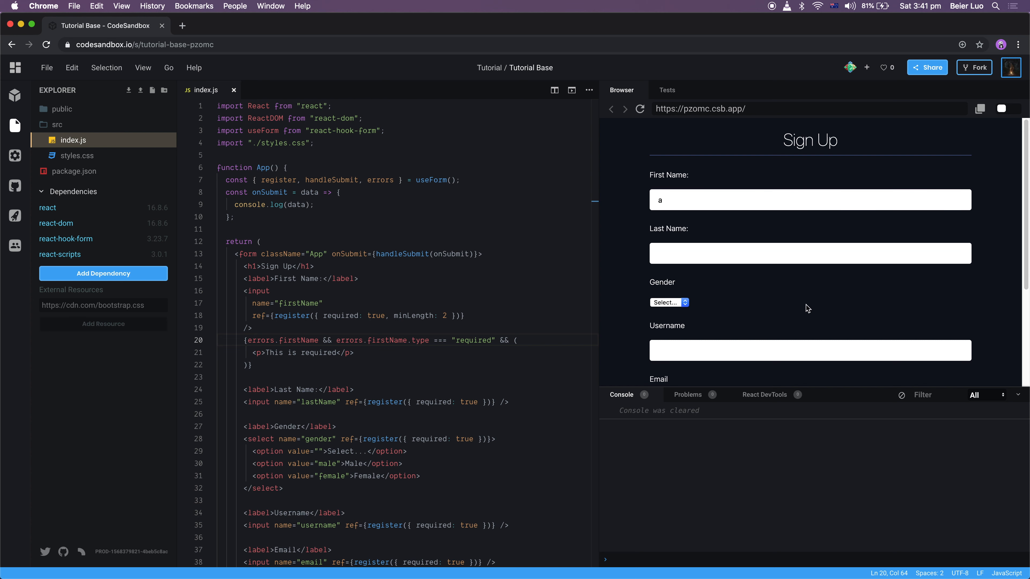
pyautogui.click(809, 206)
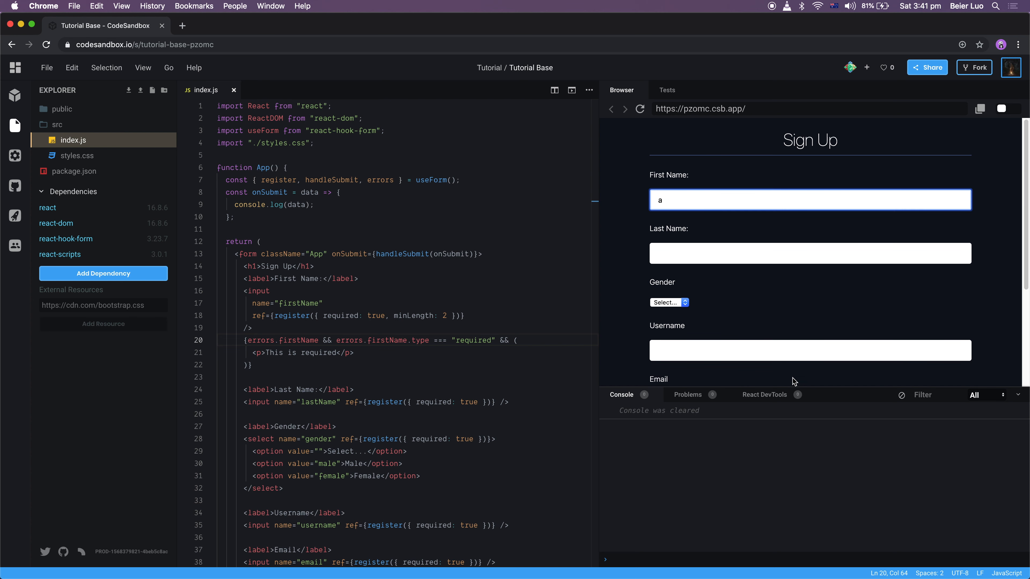
pyautogui.moveTo(746, 383)
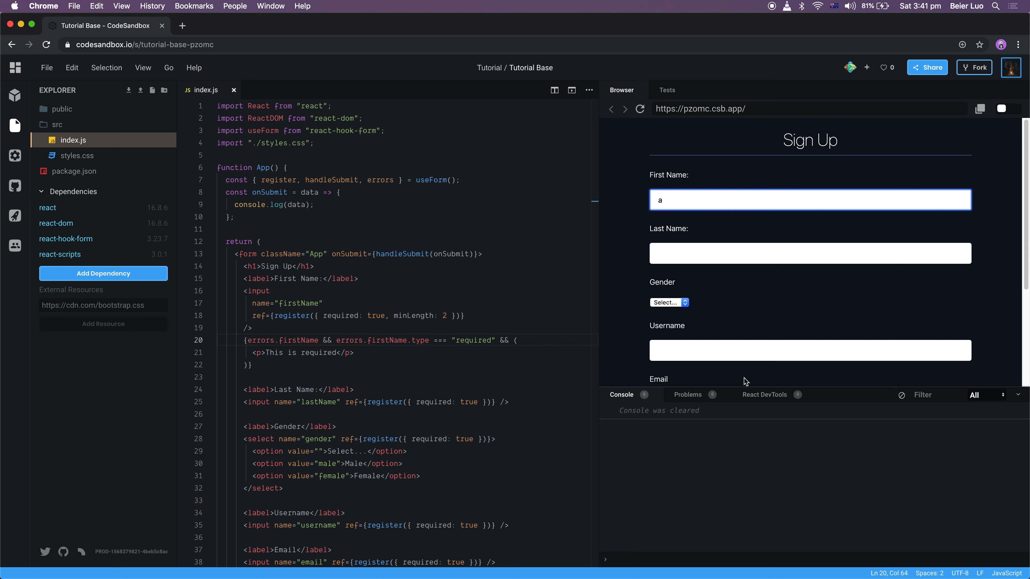
pyautogui.moveTo(481, 330)
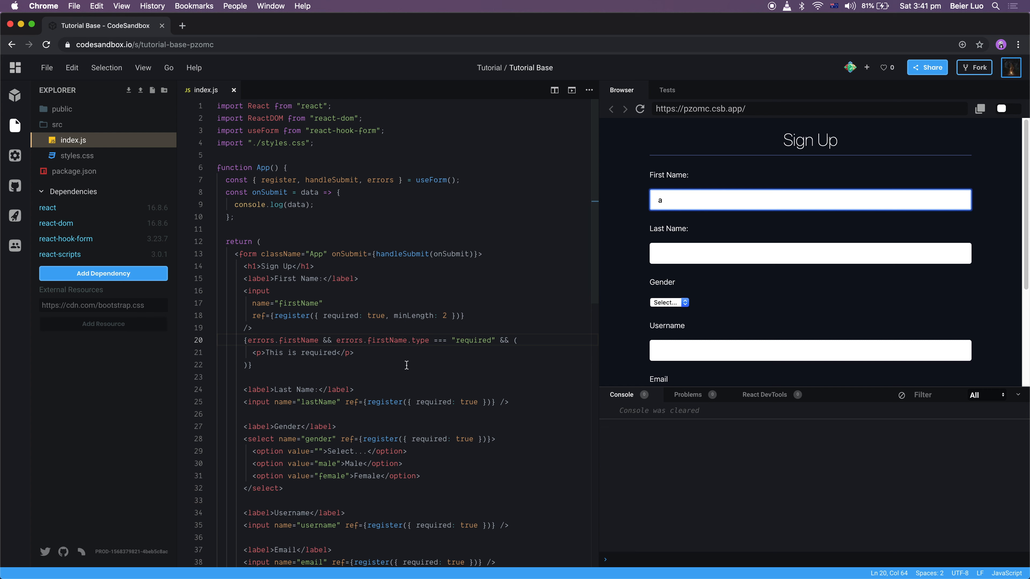
pyautogui.moveTo(243, 340); pyautogui.dragTo(252, 364)
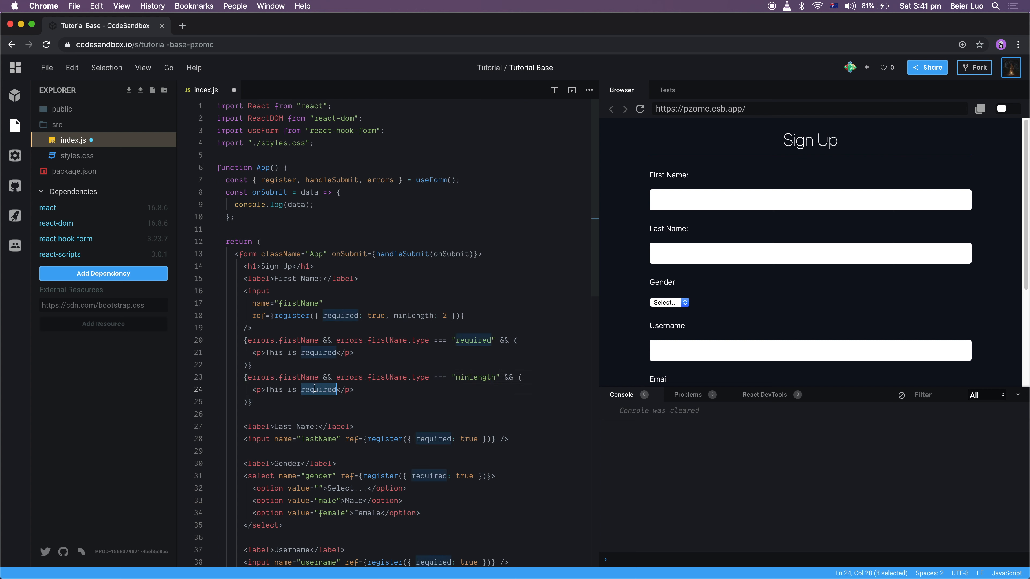
# Add a minLength error block with message 'This is field required min lenght of 2' and resubmit
pyautogui.write('field')
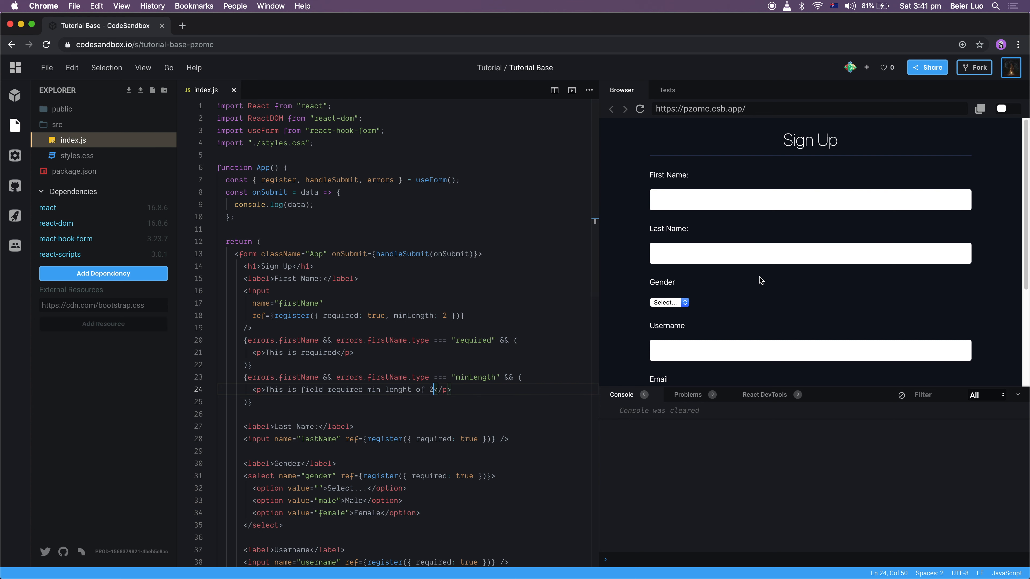
pyautogui.scroll(-3)
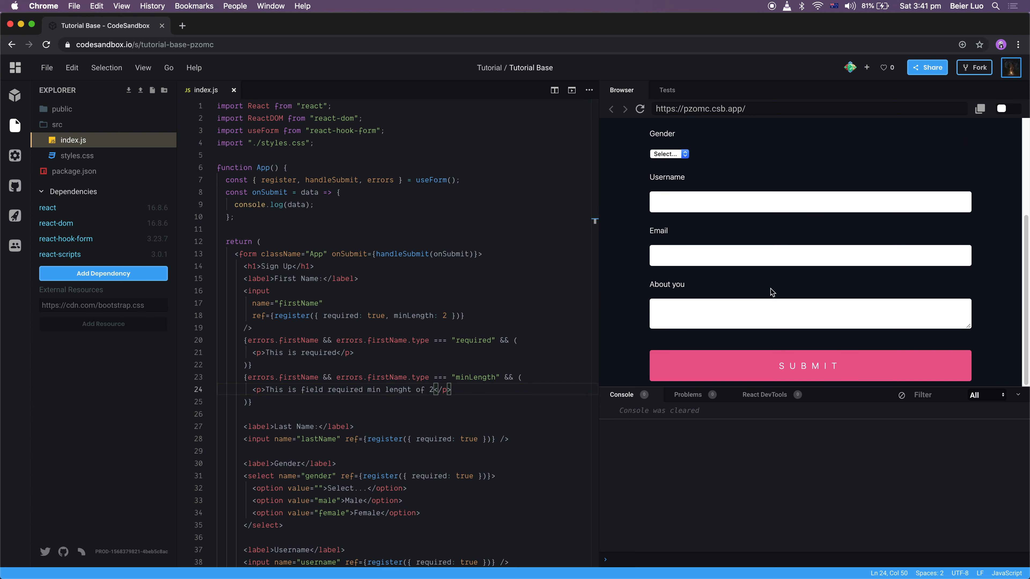
pyautogui.write('asd')
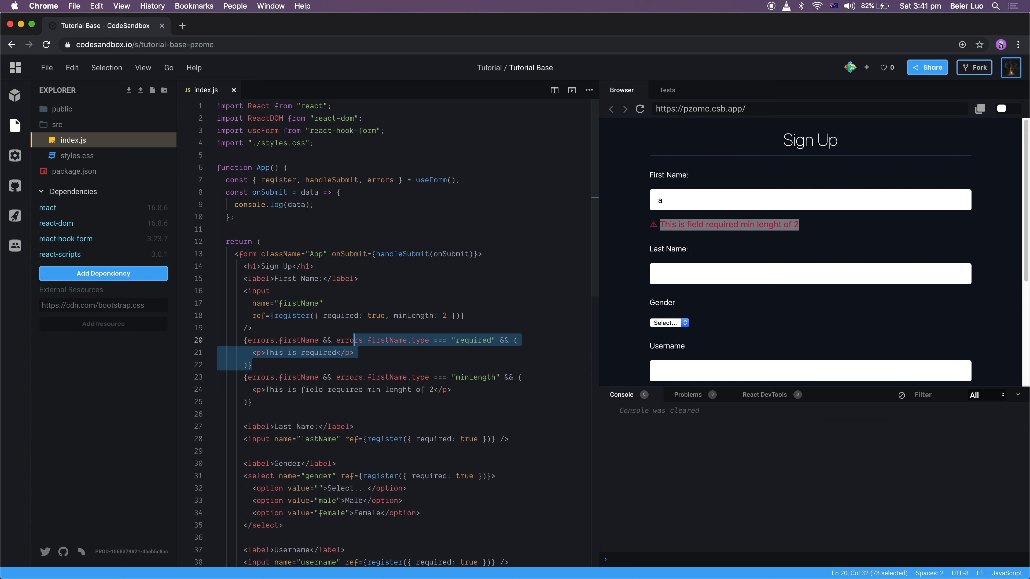
# Add 'This is required' error checks for lastName, gender, username, email and about, renaming firstName in each
pyautogui.scroll(-3)
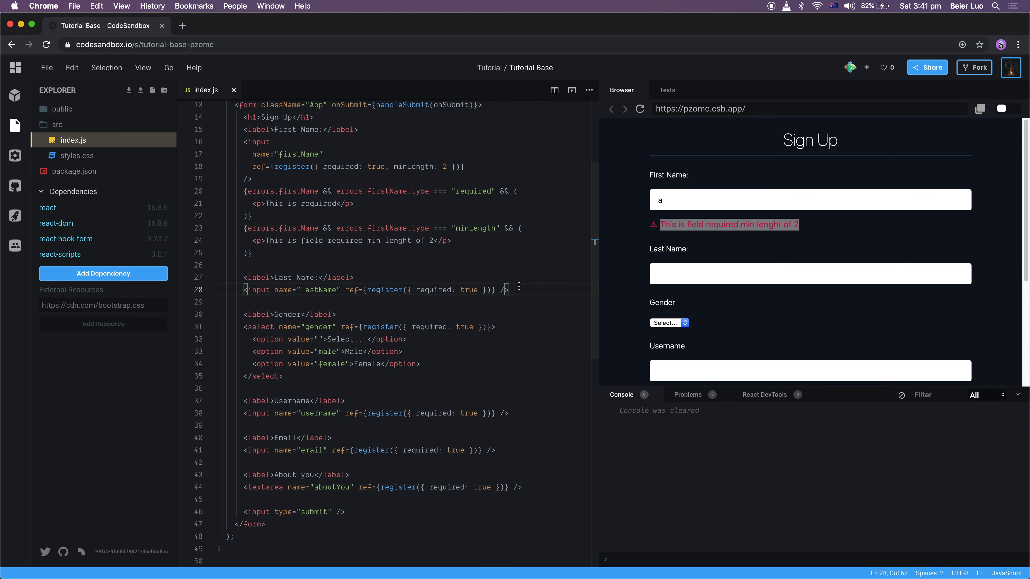
pyautogui.moveTo(386, 389)
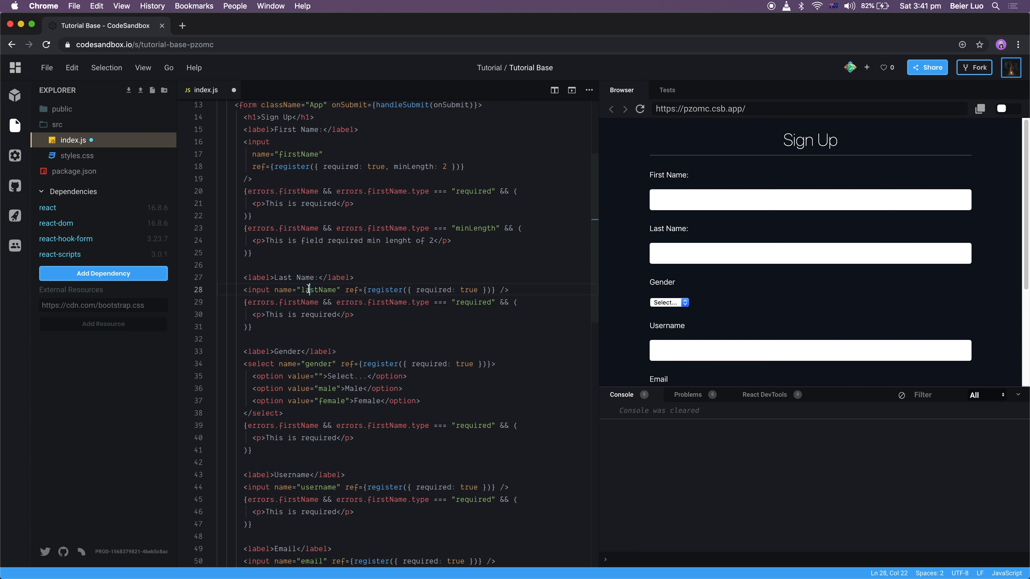
pyautogui.write('lastName')
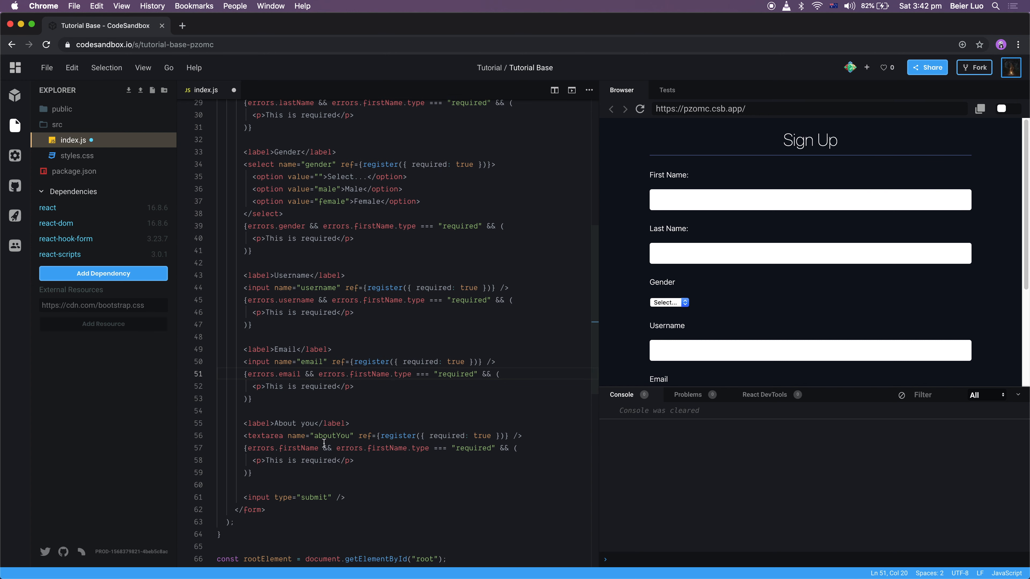
pyautogui.doubleClick(299, 448)
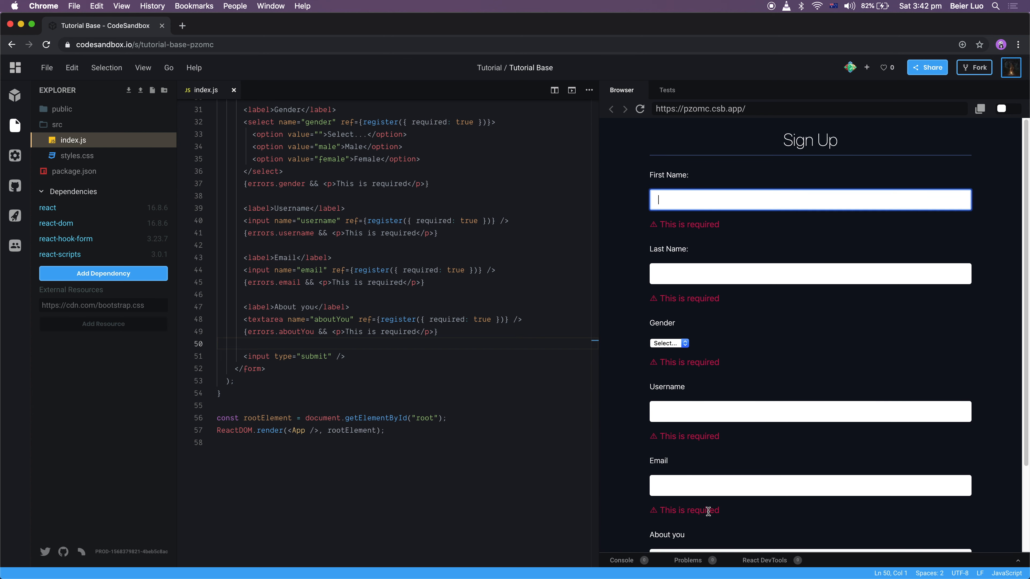
pyautogui.moveTo(702, 377)
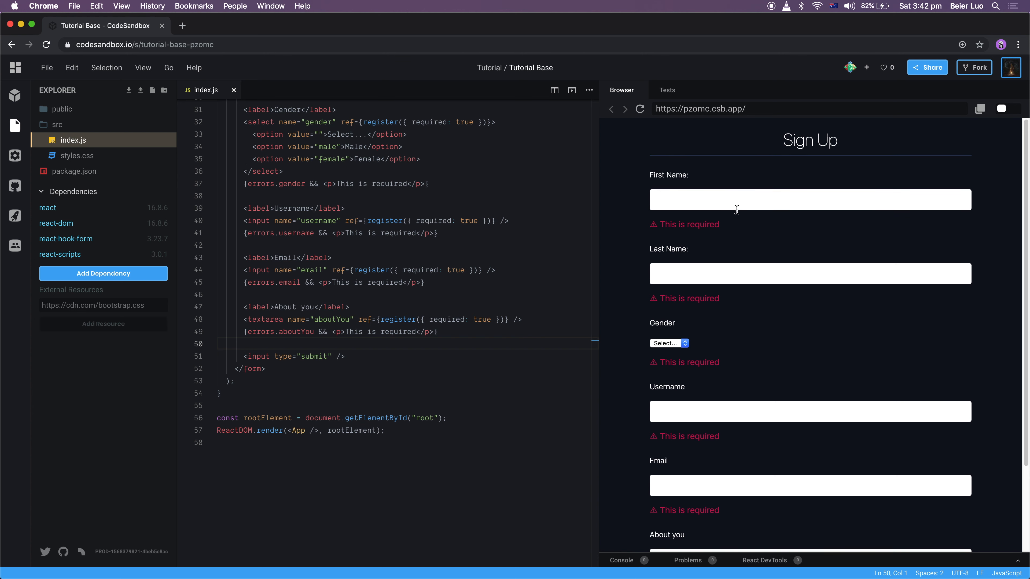
# Fill every field (first name bill, asdasd), submit, and expand the logged data object in the Console
pyautogui.write('bill')
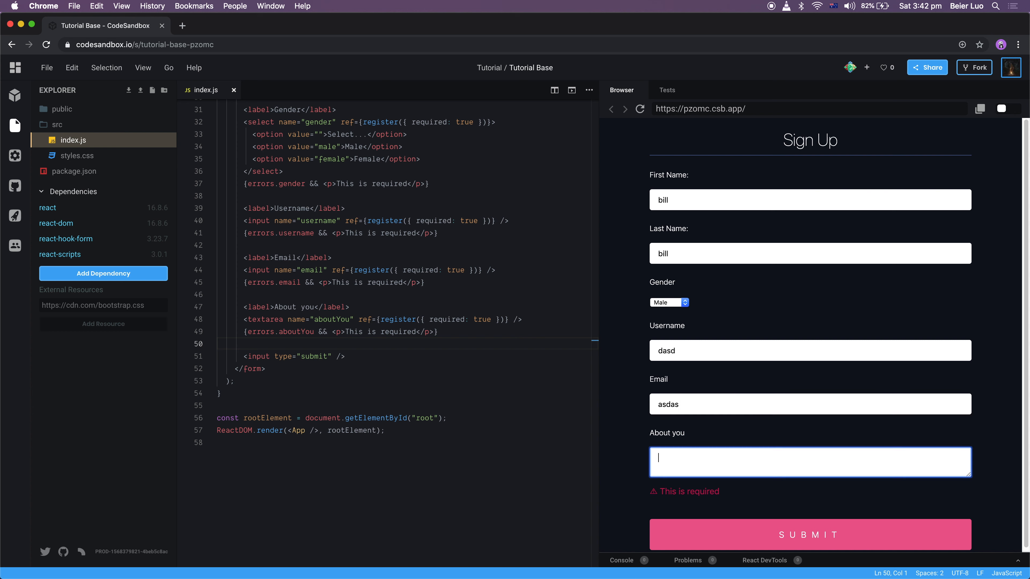
pyautogui.write('asdasd')
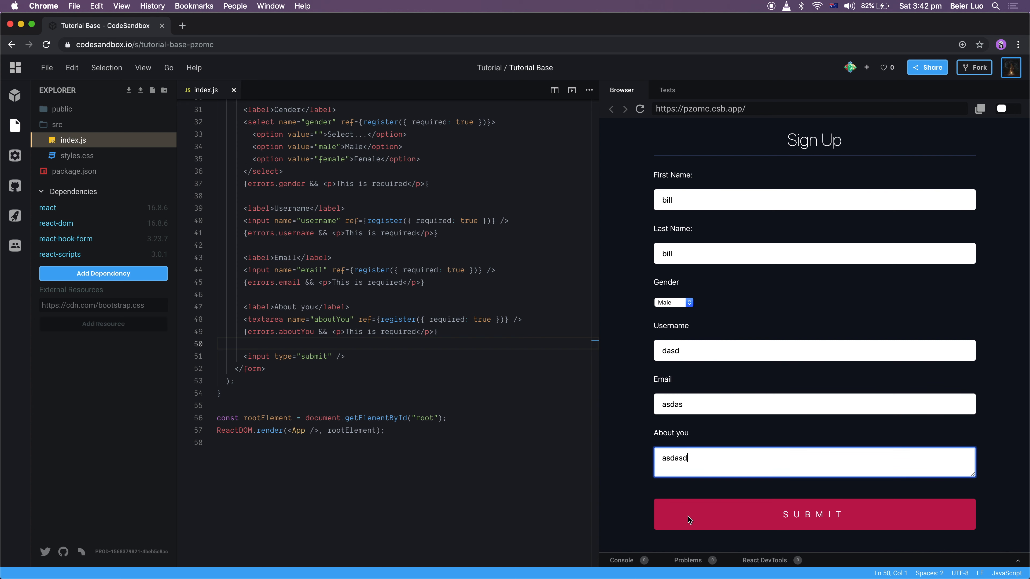
pyautogui.click(813, 515)
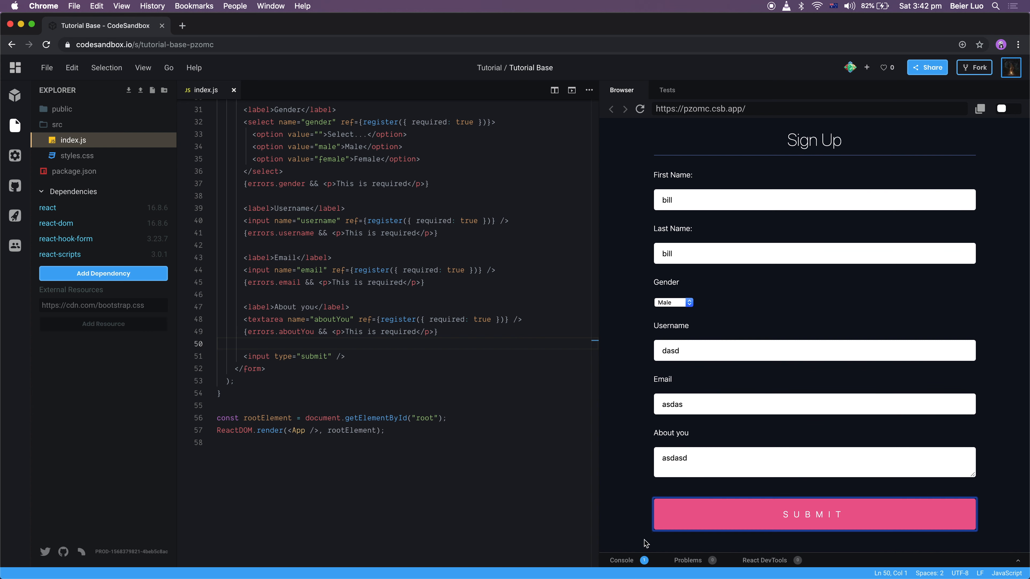
pyautogui.click(813, 515)
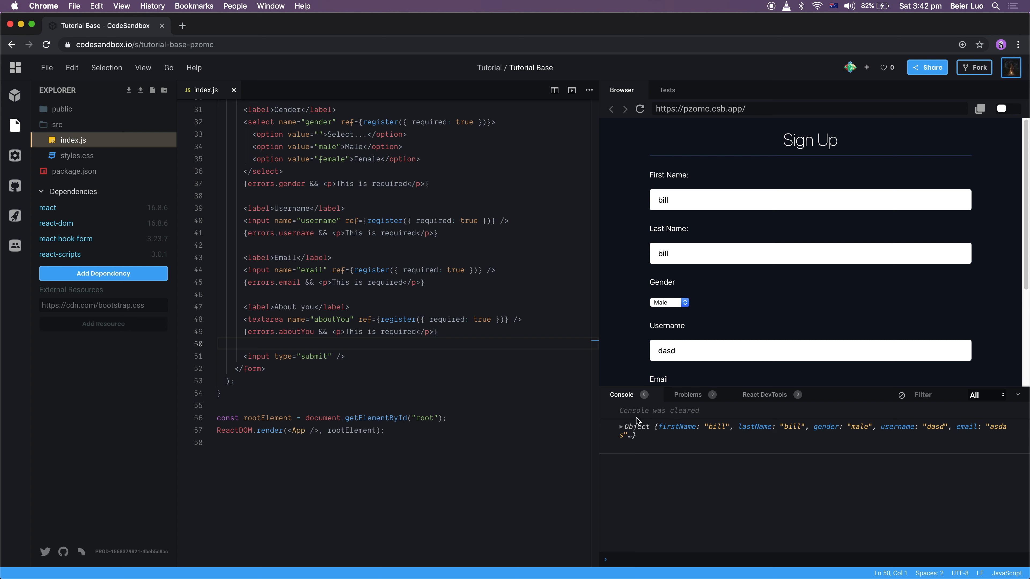
pyautogui.click(623, 427)
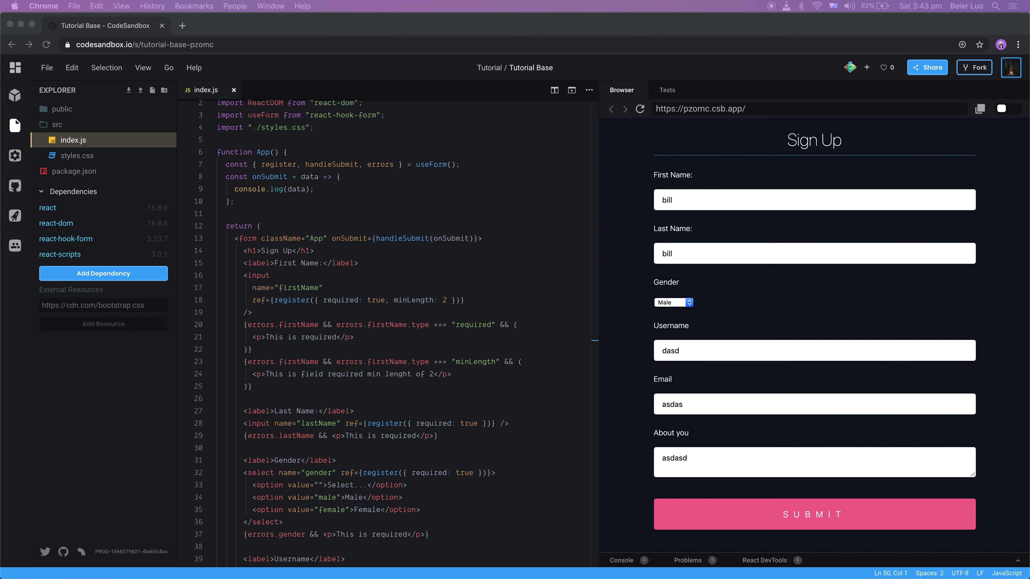
pyautogui.moveTo(348, 170)
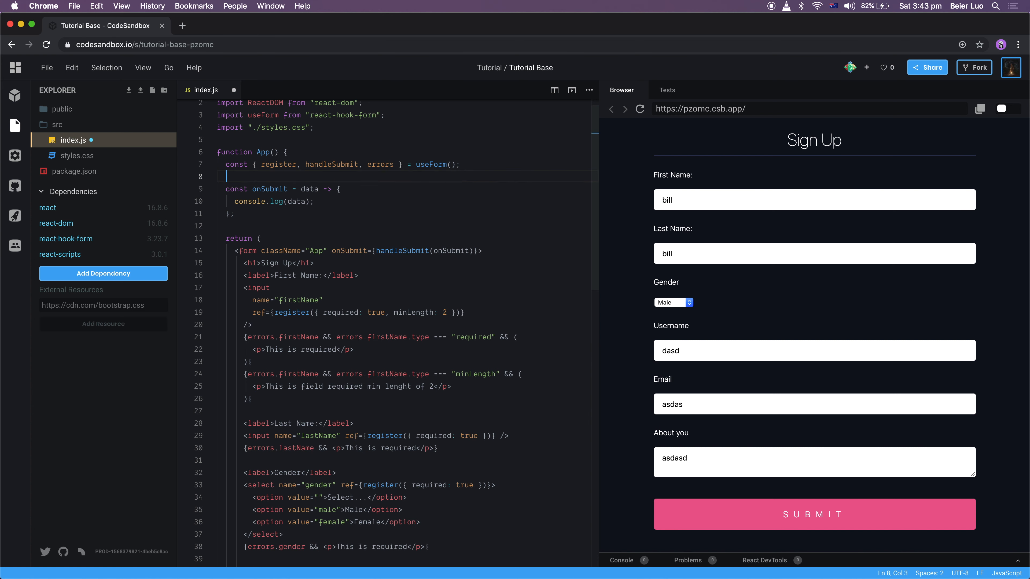
# Define a sleep helper returning a setTimeout Promise and add ', validate' after username's required: true
pyautogui.write('const sleep = ms => new Promise(resolve => setTimeout(resolve, ms));')
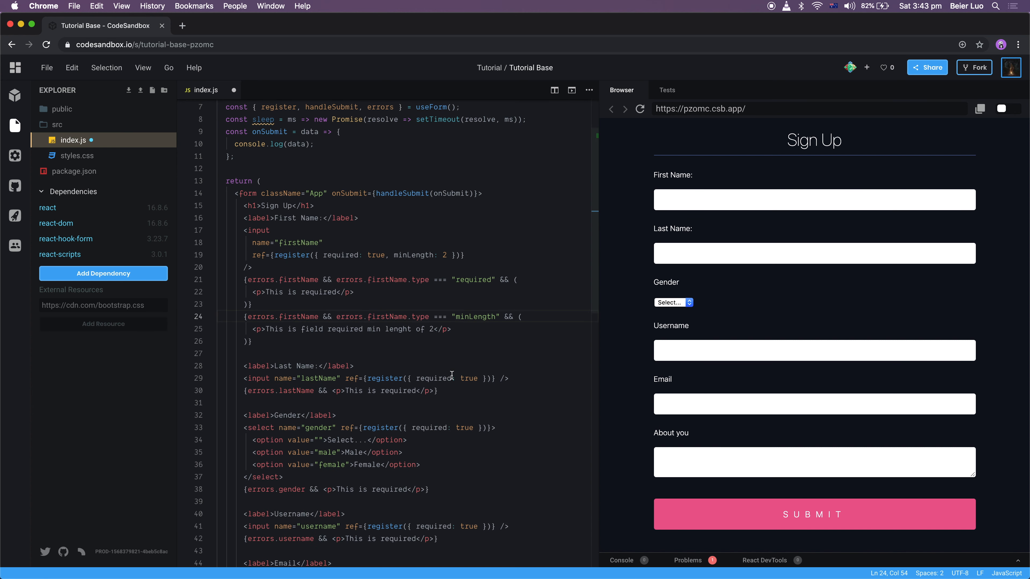
pyautogui.scroll(-3)
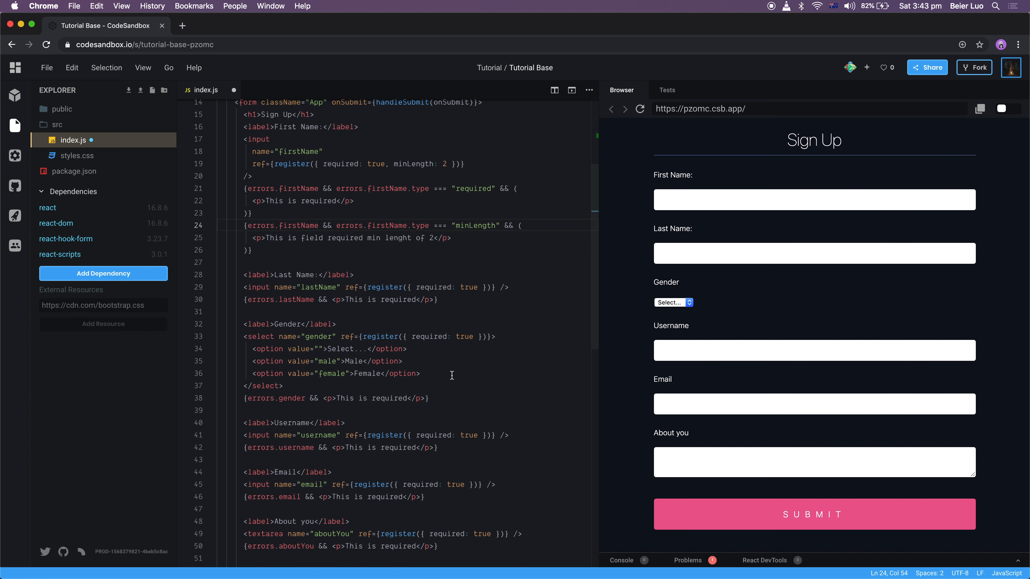
pyautogui.doubleClick(469, 433)
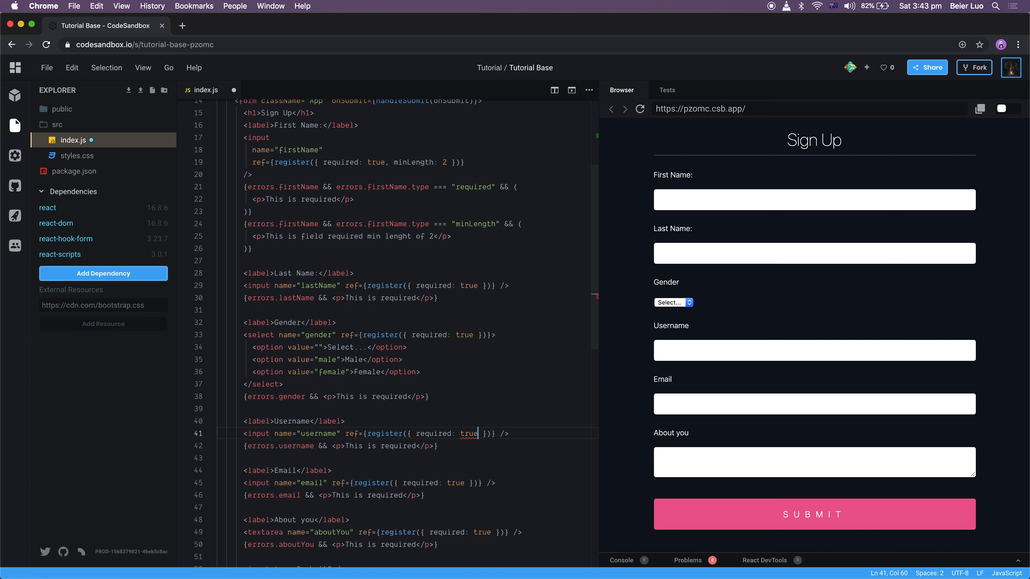
pyautogui.write(', validate:')
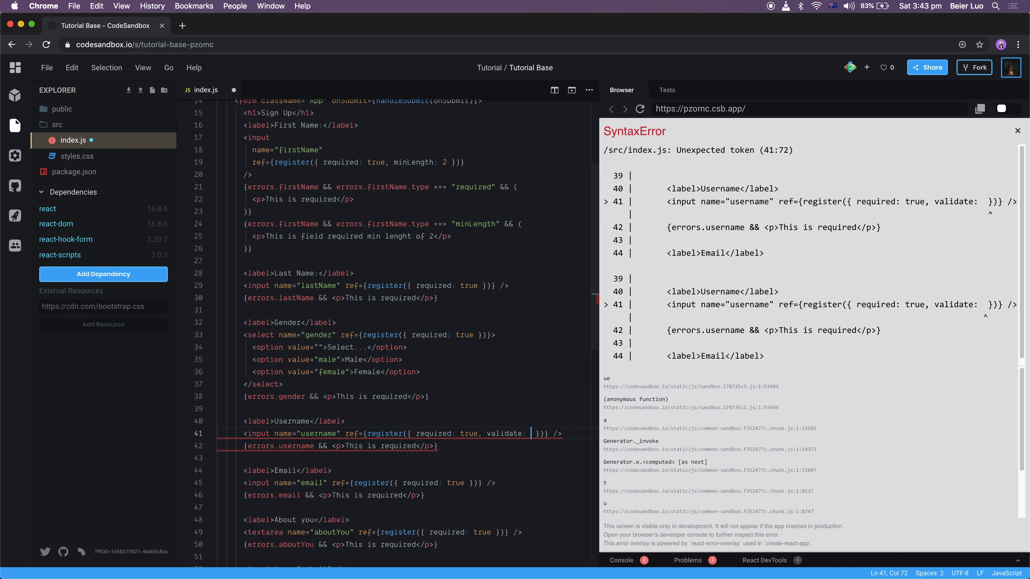
# Set validate: validateUserName and declare const validateUserName = async value =>
pyautogui.write('val')
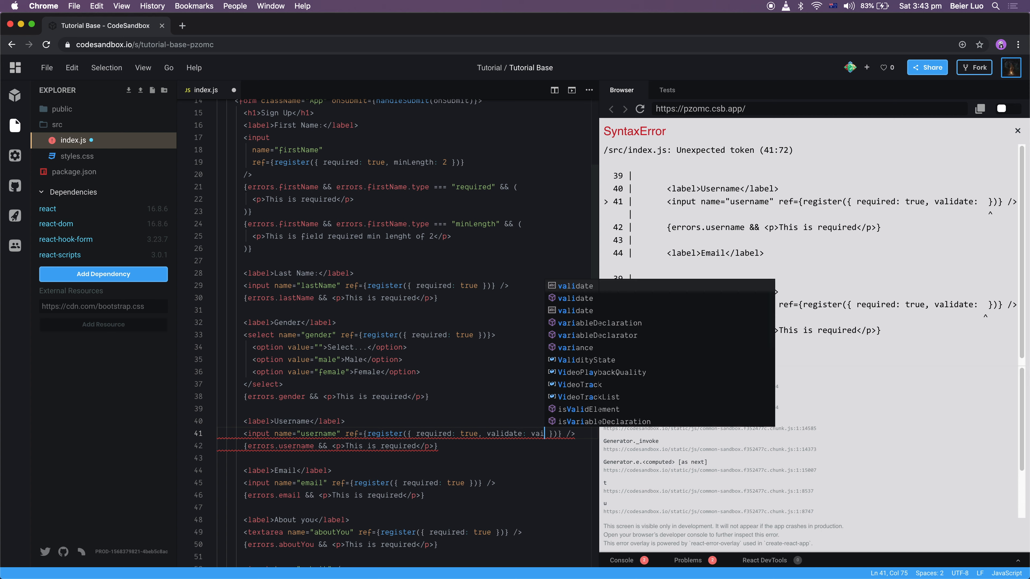
pyautogui.write('validateUserName')
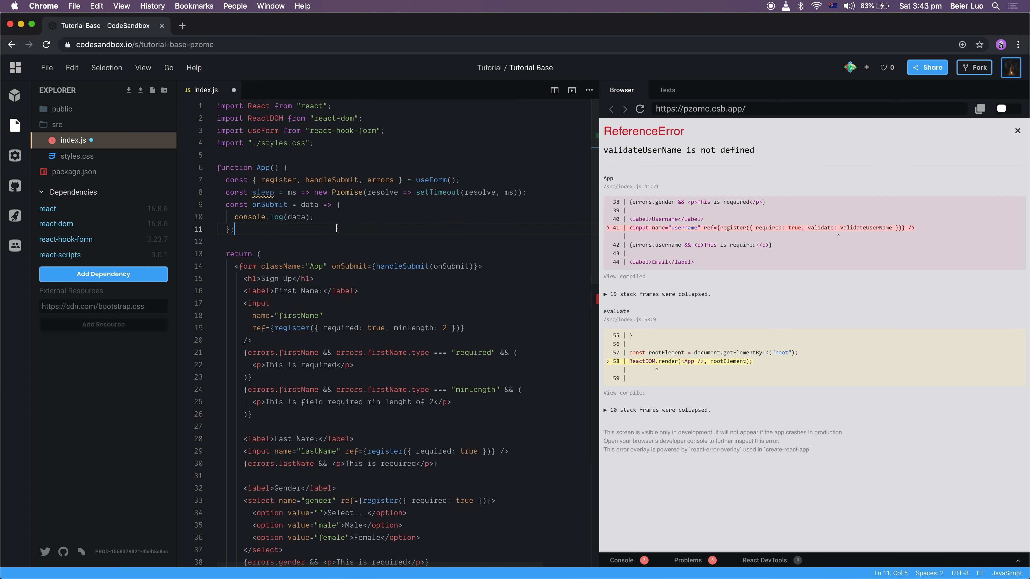
pyautogui.write('const validateUserName = () => {')
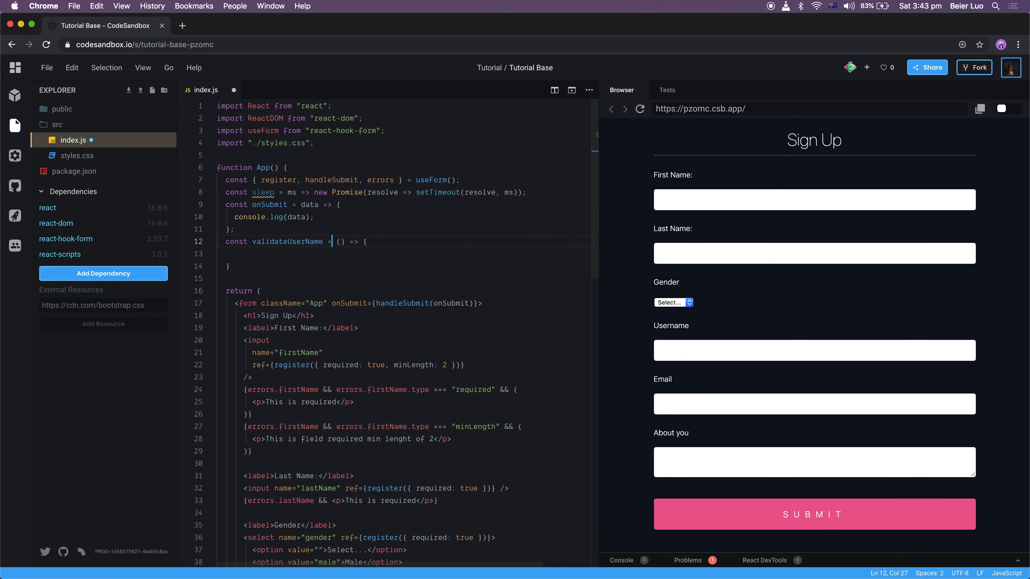
pyautogui.write('async')
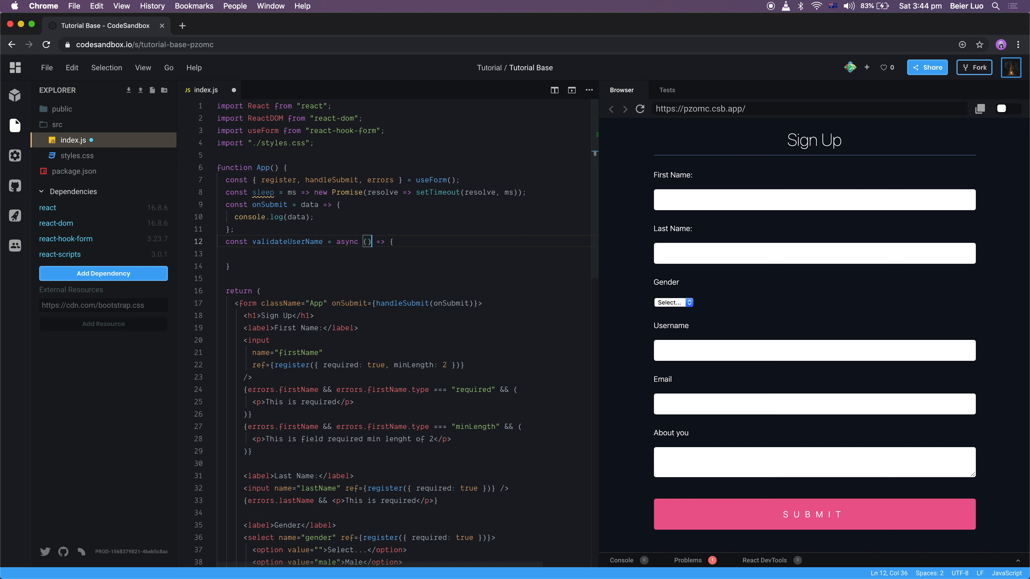
pyautogui.write('v')
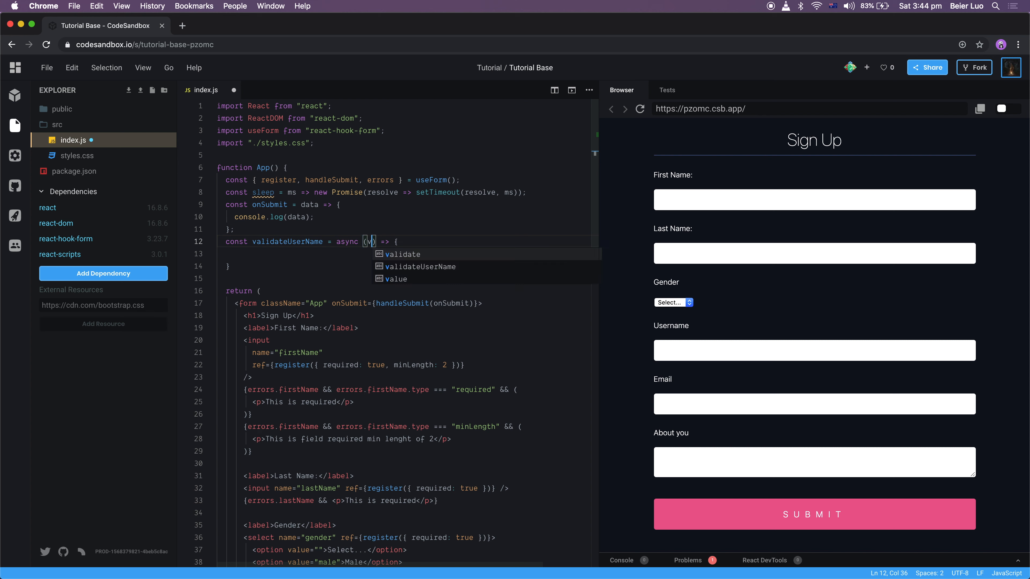
pyautogui.write('value')
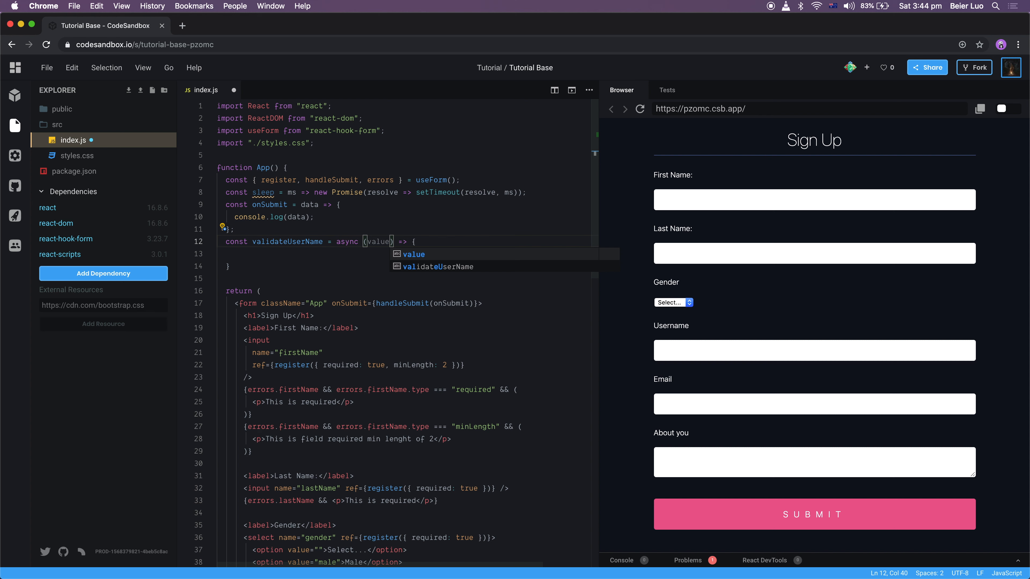
pyautogui.press('Escape')
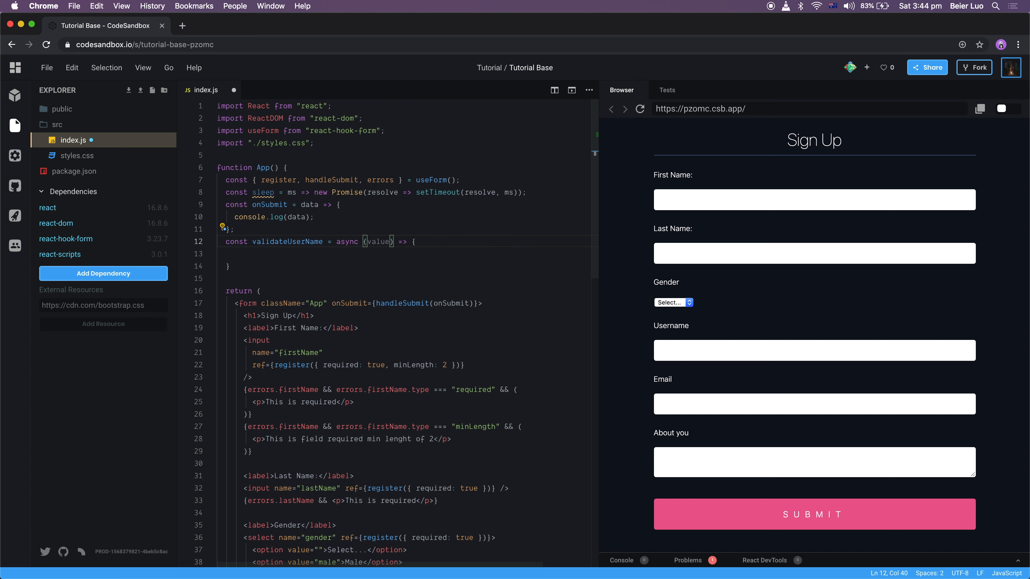
# Make validateUserName await sleep(1000), return true for 'bill' and false otherwise
pyautogui.write('await(1000')
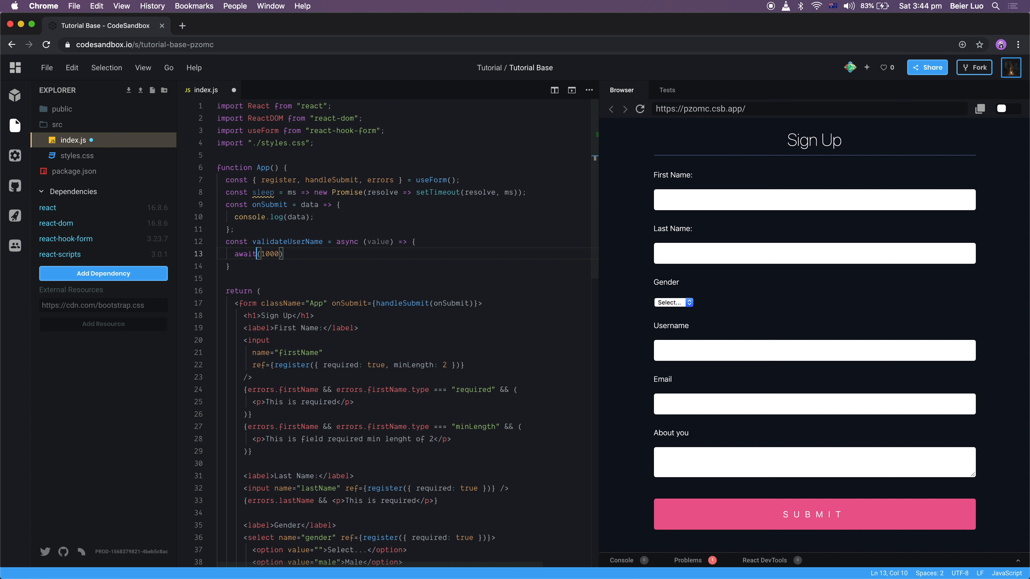
pyautogui.write('sleep')
pyautogui.write("if (value === 'bill")
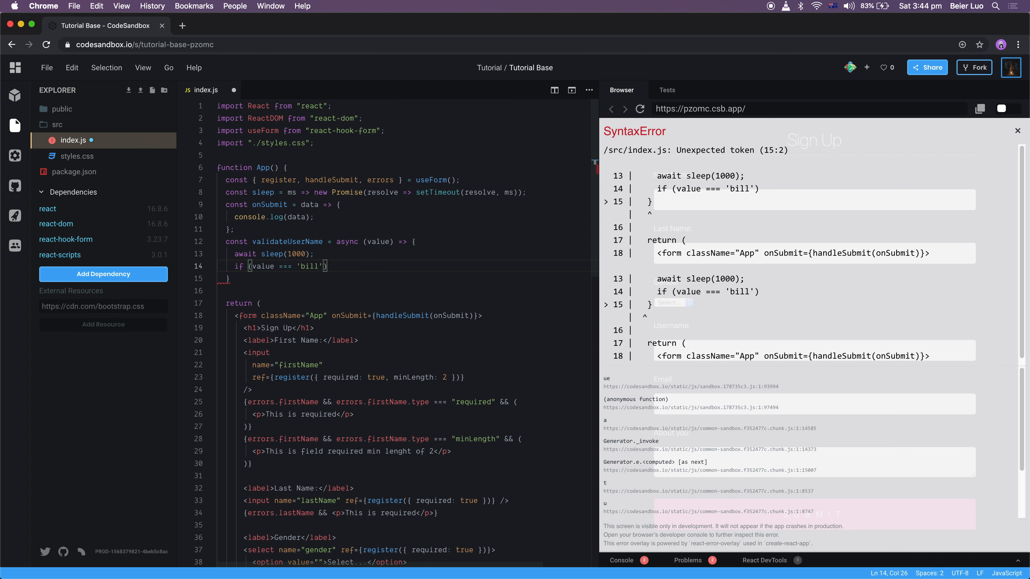
pyautogui.write('return true;')
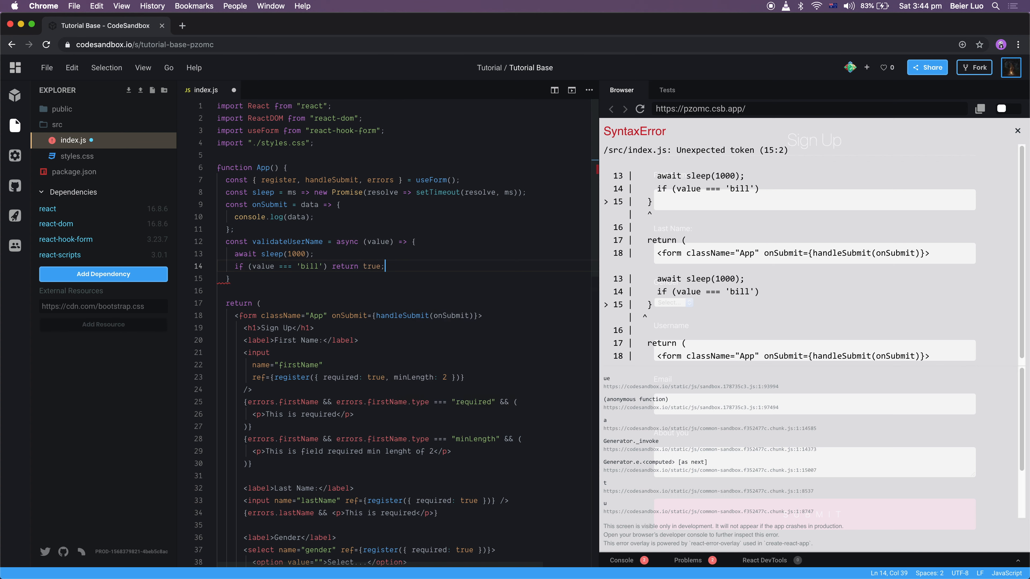
pyautogui.write('return false;')
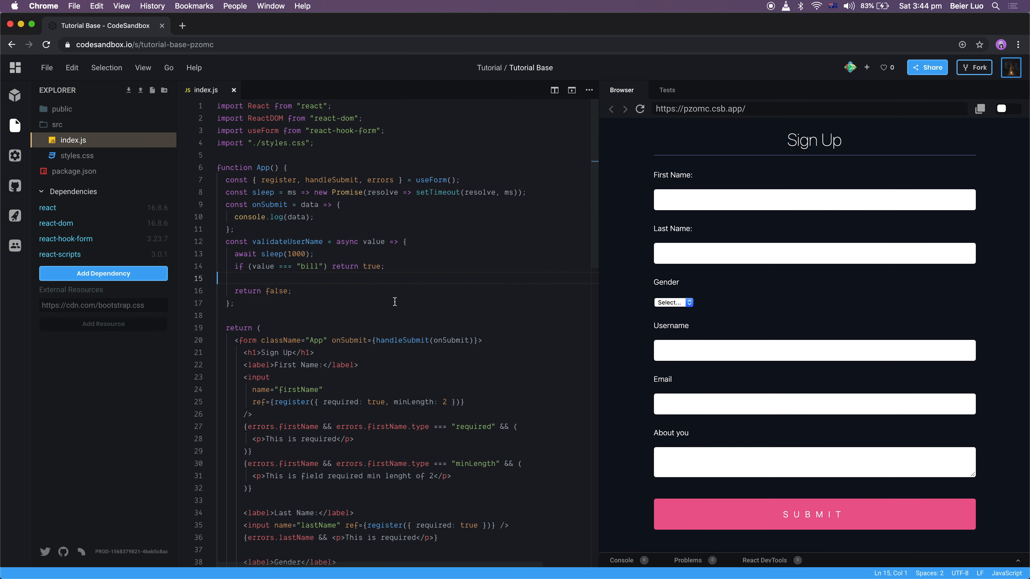
# Fill the form with username 'asd' and submit to see 'This is required' under Username
pyautogui.scroll(-3)
pyautogui.write('a')
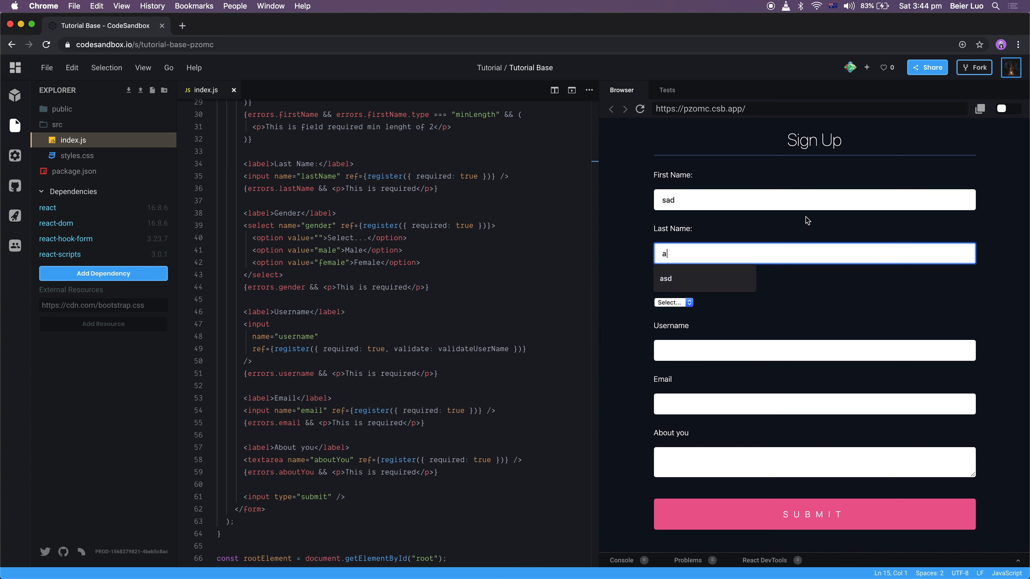
pyautogui.click(670, 303)
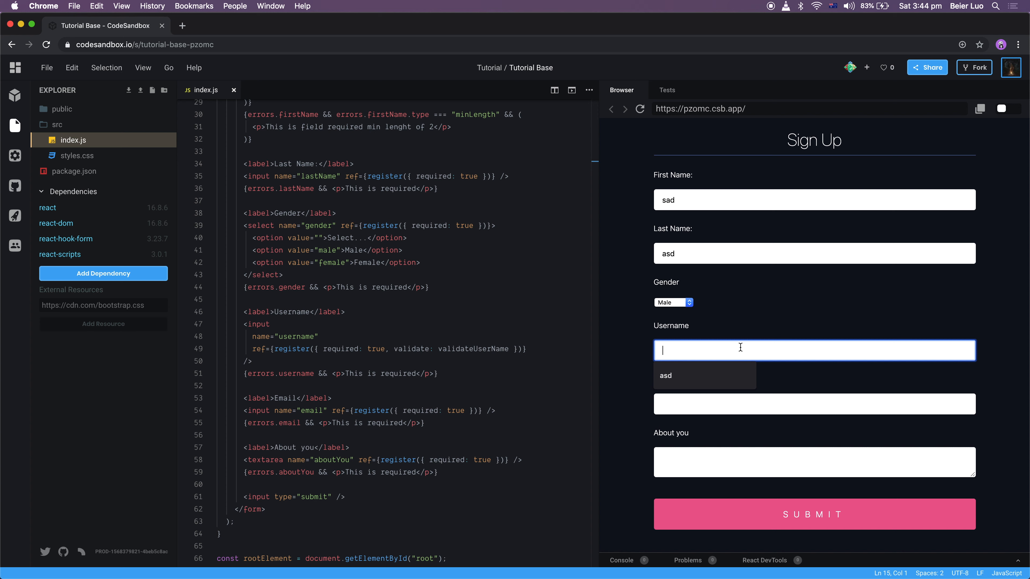
pyautogui.click(665, 375)
pyautogui.write('asasd')
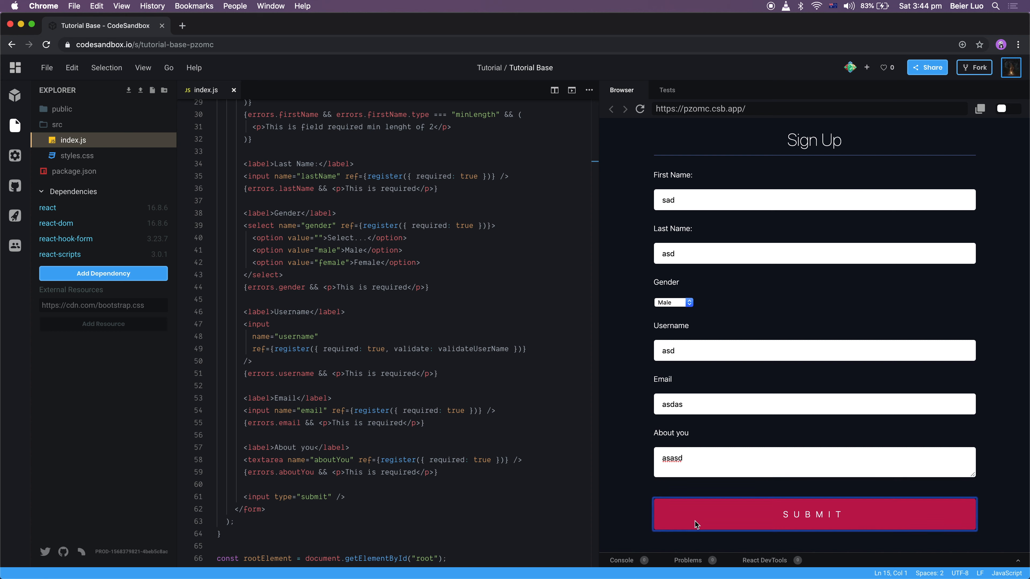
pyautogui.click(813, 515)
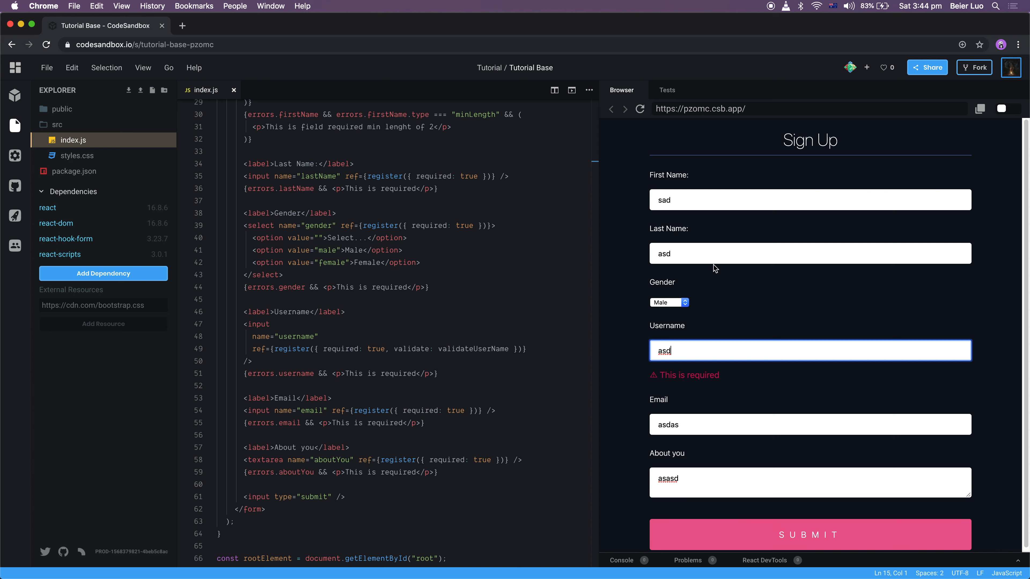
# Change username to 'bill', submit, expand the logged form data in the Console, then close it
pyautogui.write('bill')
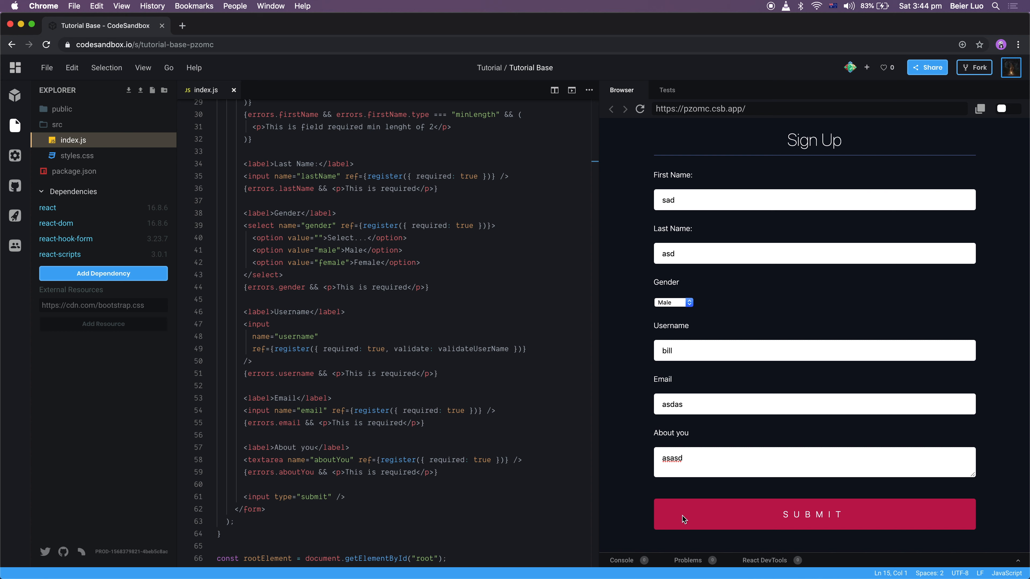
pyautogui.click(813, 515)
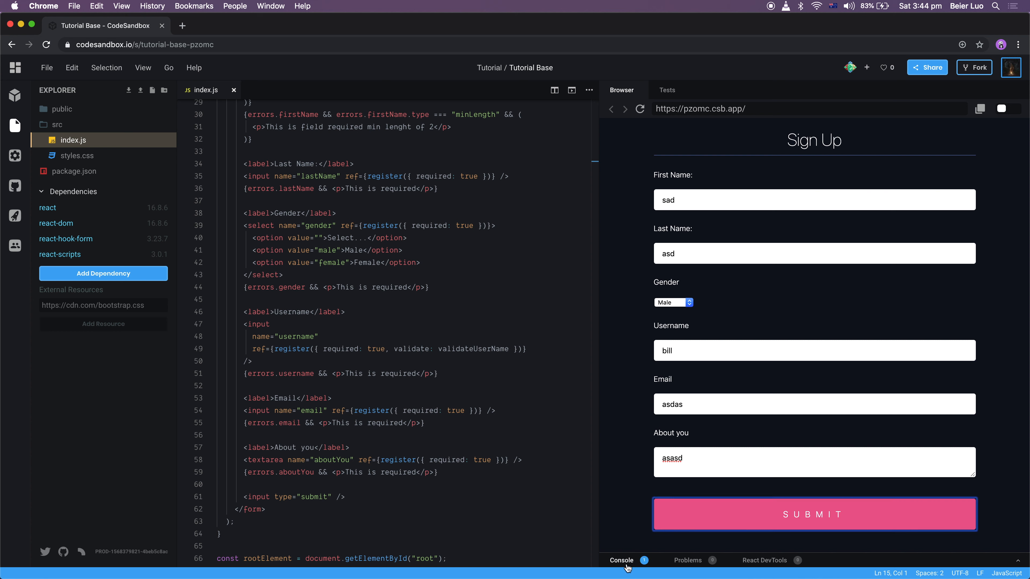
pyautogui.click(621, 560)
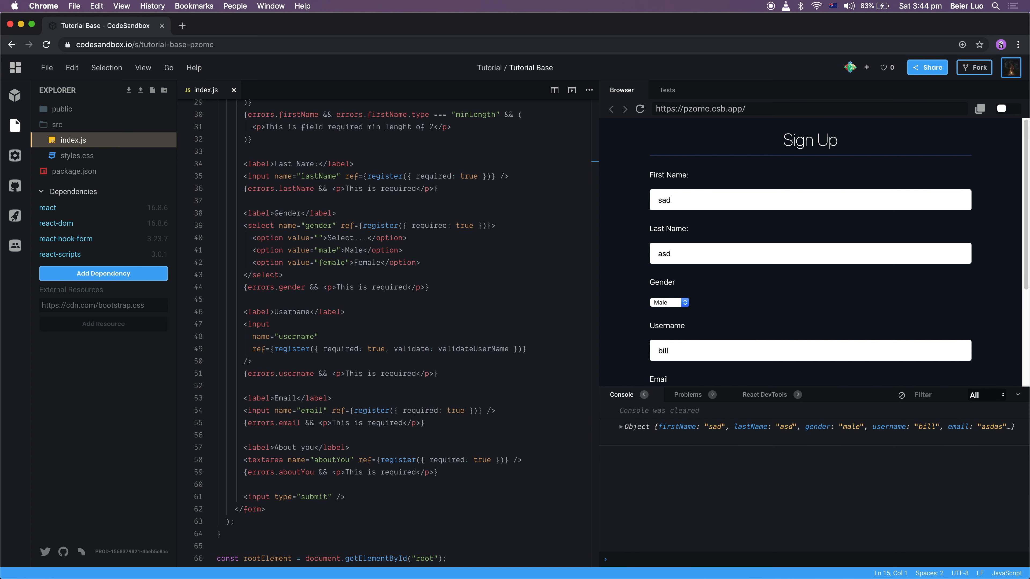
pyautogui.click(622, 427)
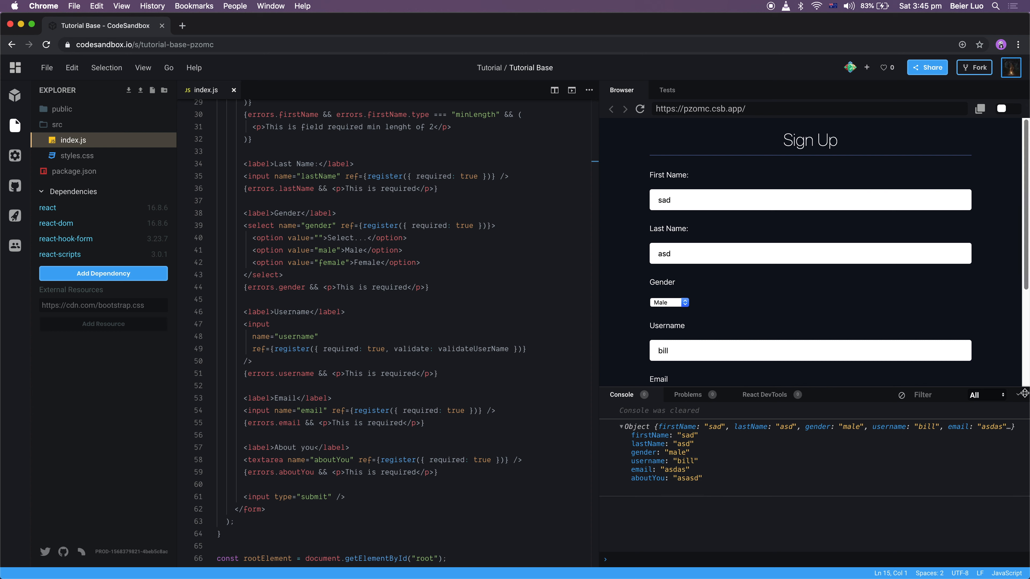
pyautogui.click(1026, 394)
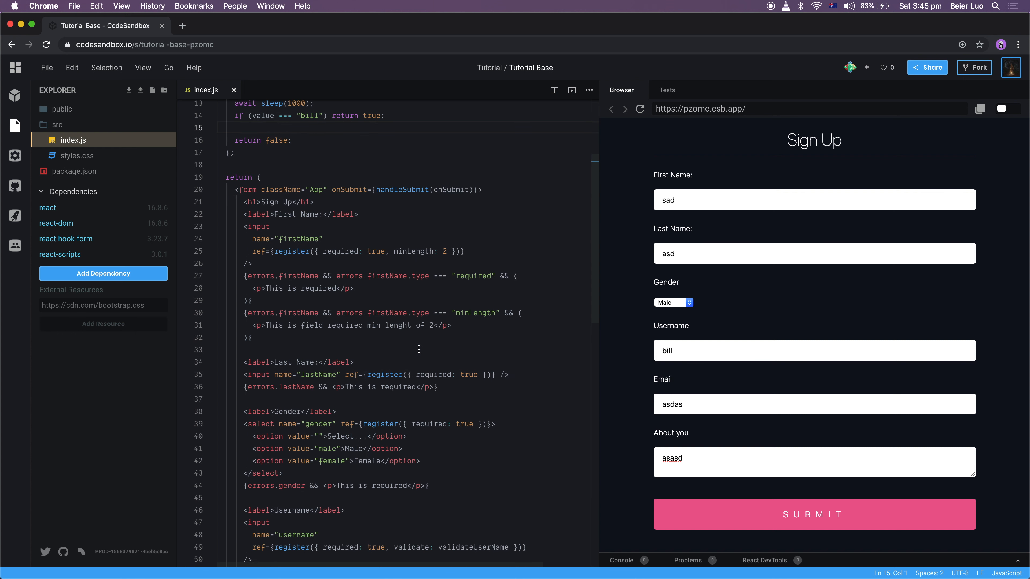
pyautogui.moveTo(446, 252)
pyautogui.write(', pattt')
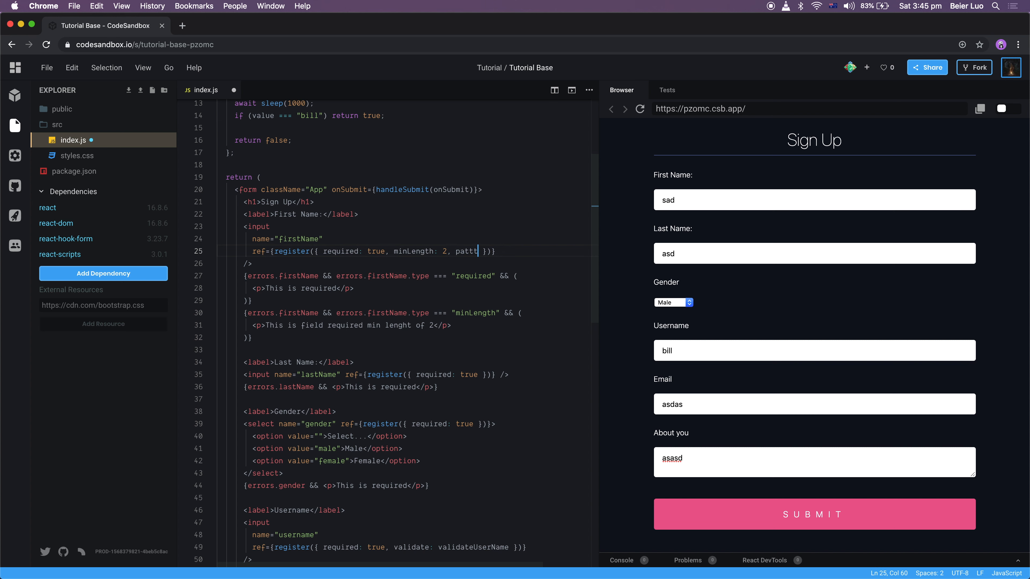
# Start typing a pattern option ('ma') in firstName's register call, then discard it back to minLength: 2
pyautogui.write('ma')
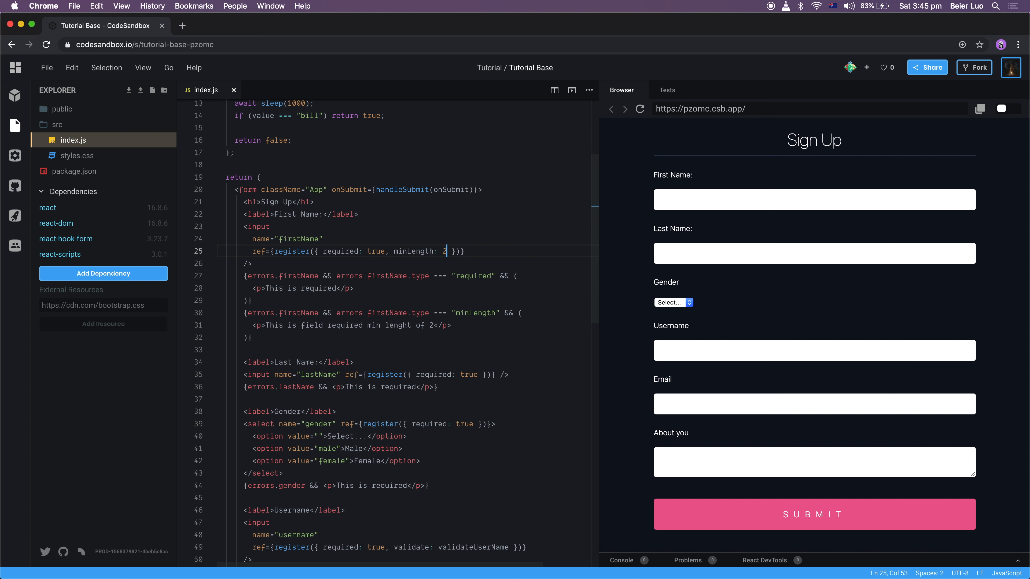
pyautogui.moveTo(422, 513)
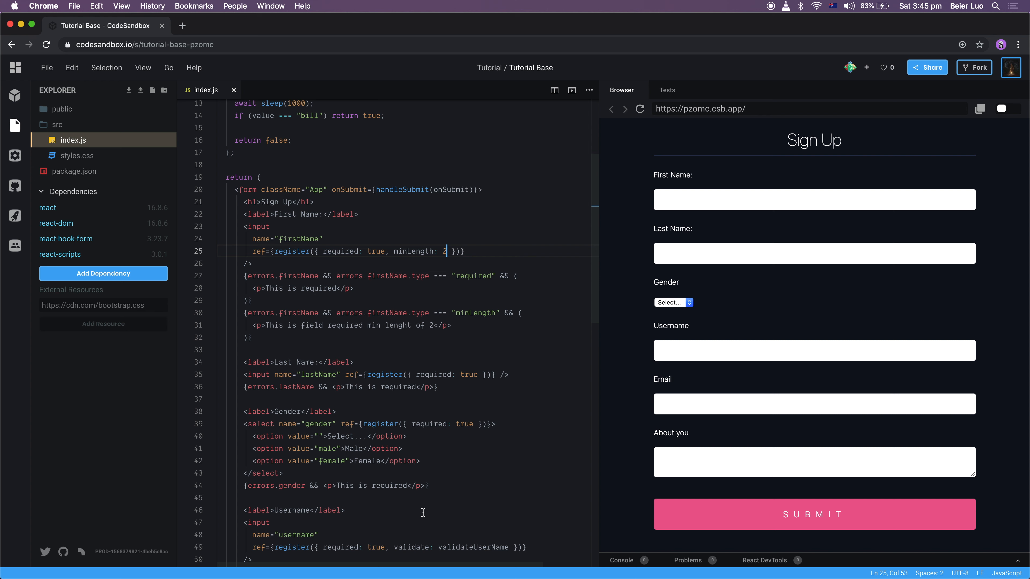